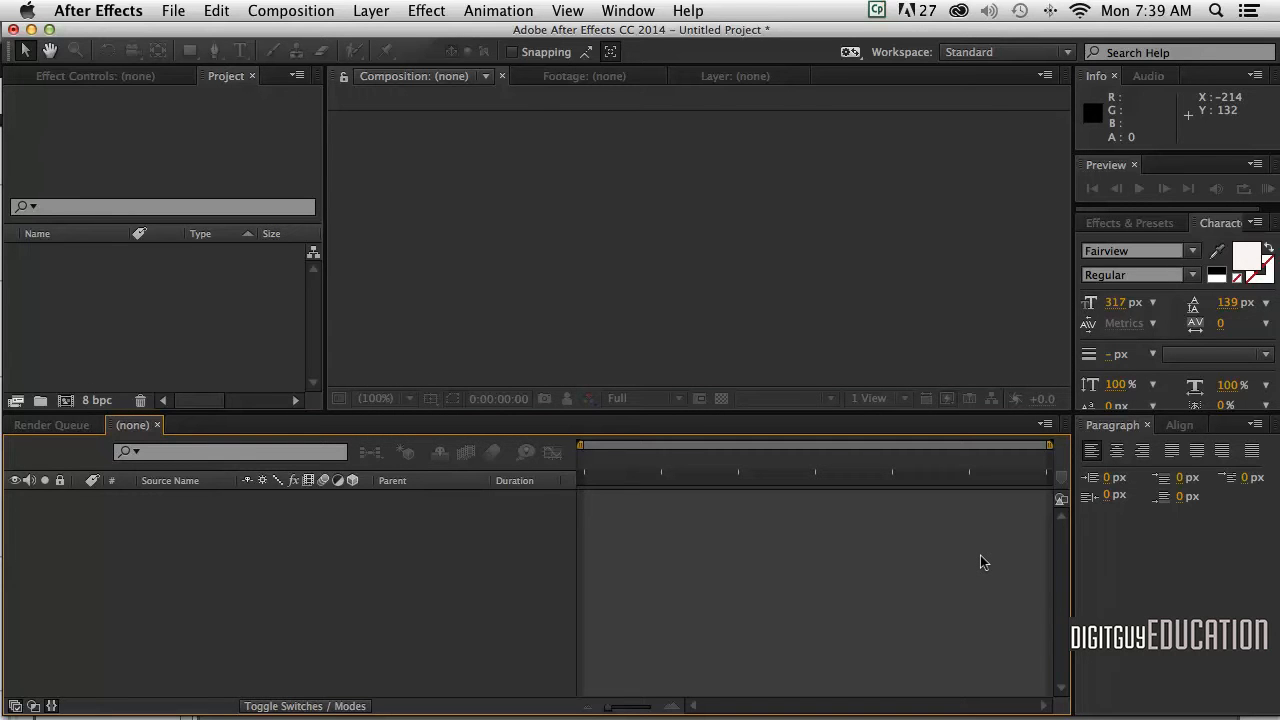
mouse_move(596, 382)
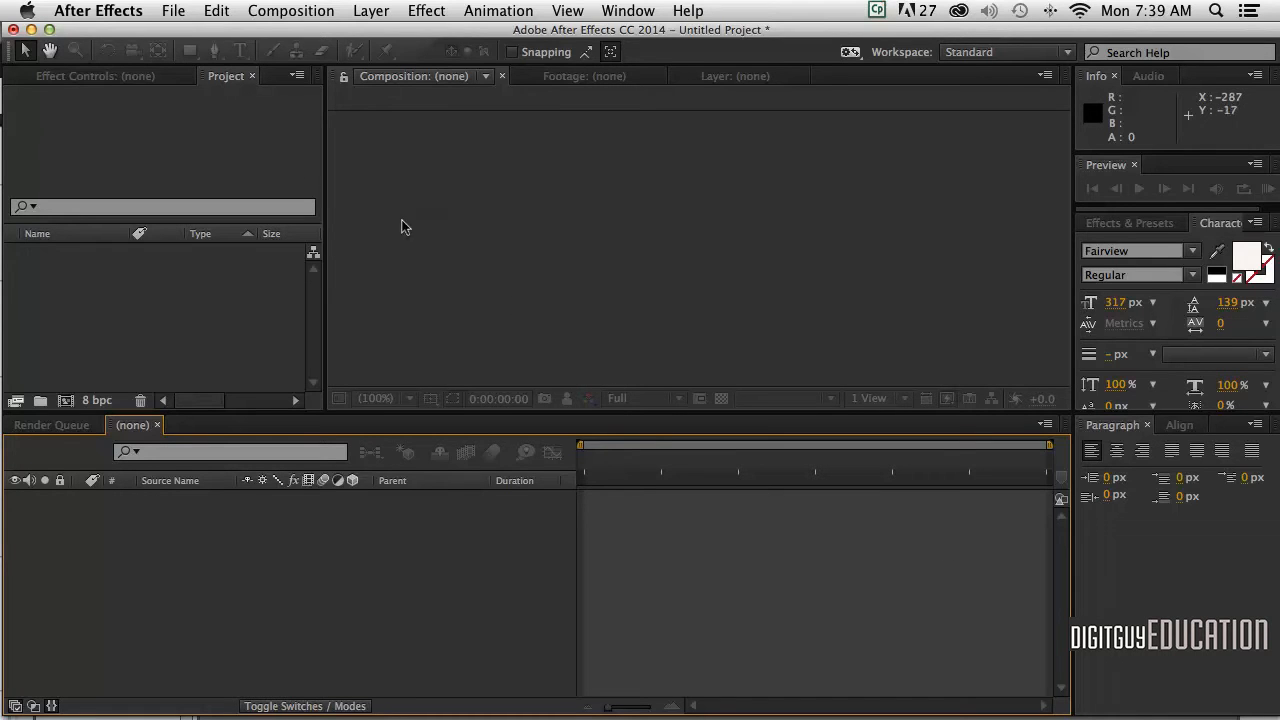
mouse_move(404, 176)
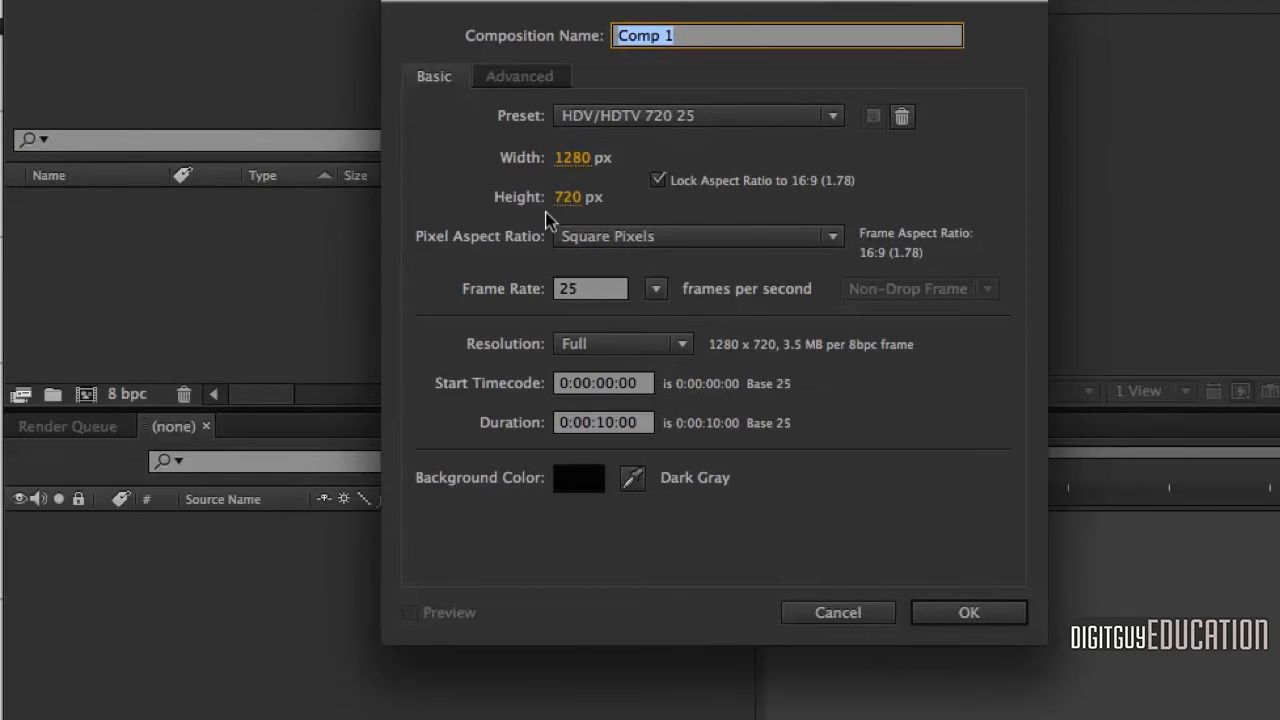
mouse_move(648, 302)
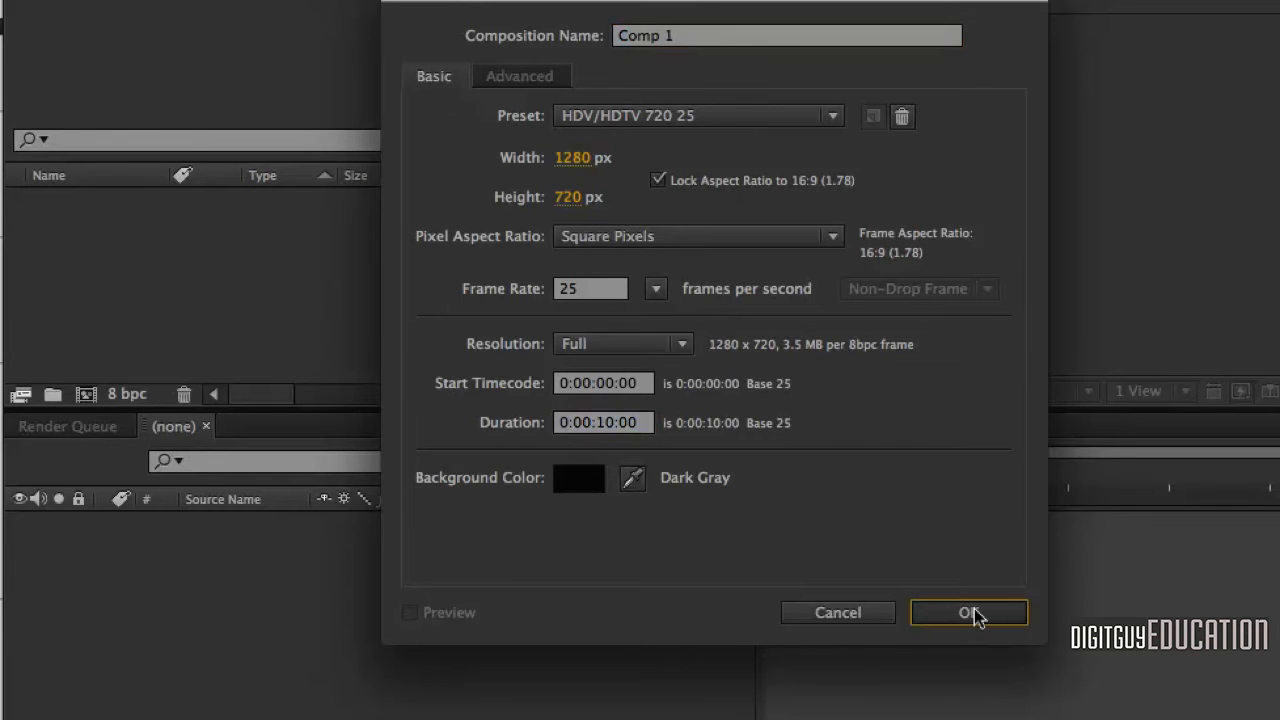
Confirm the HDV/HDTV 720 25 composition settings and switch the viewer to 1 View.
click(968, 612)
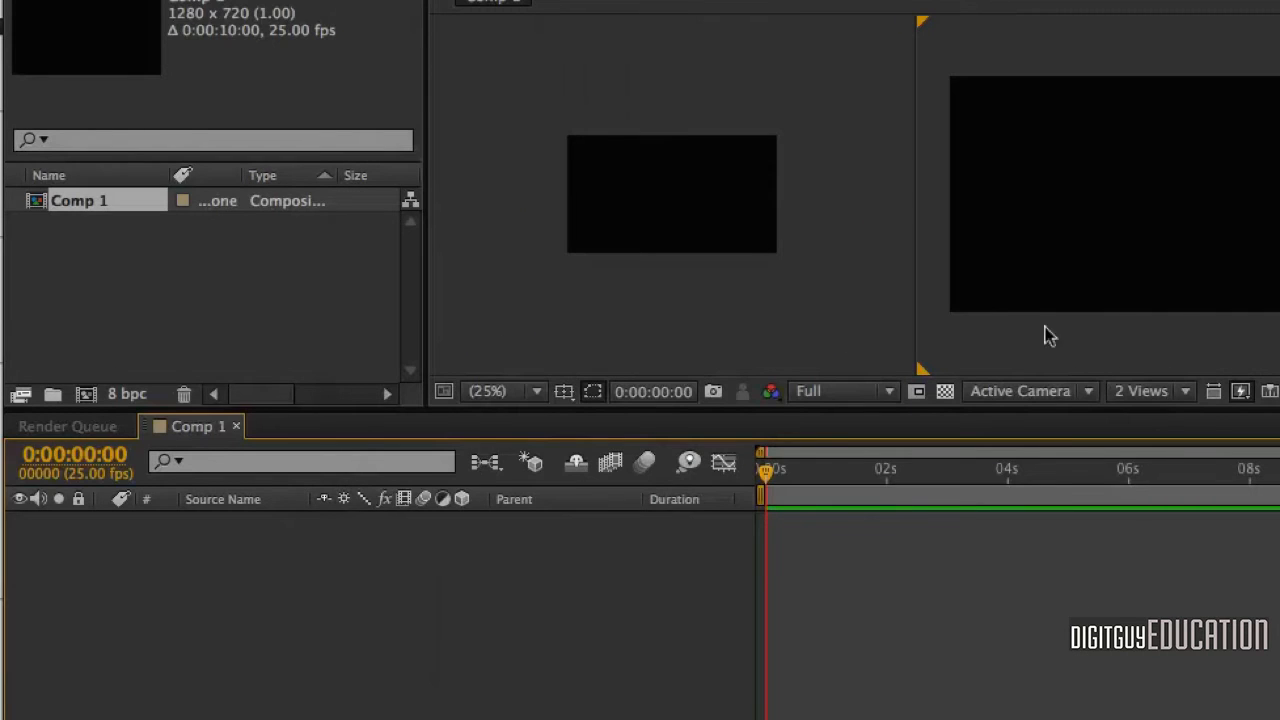
click(872, 398)
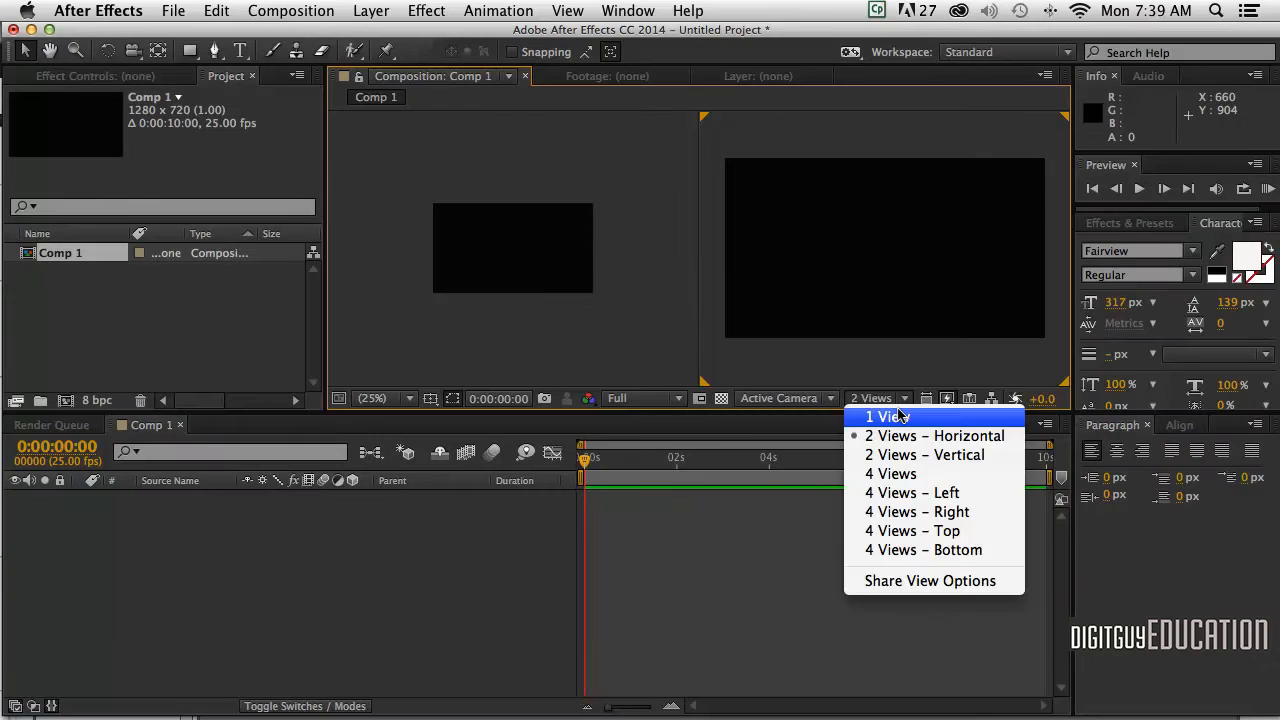
click(884, 418)
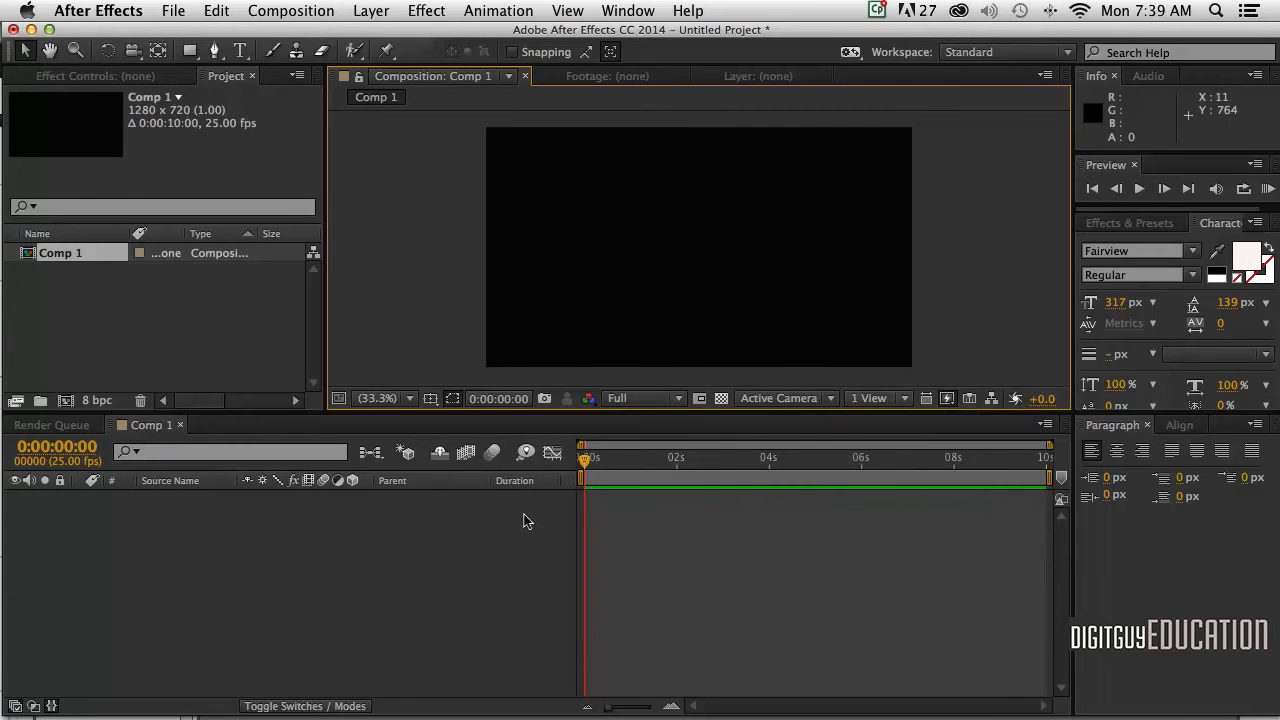
mouse_move(360, 572)
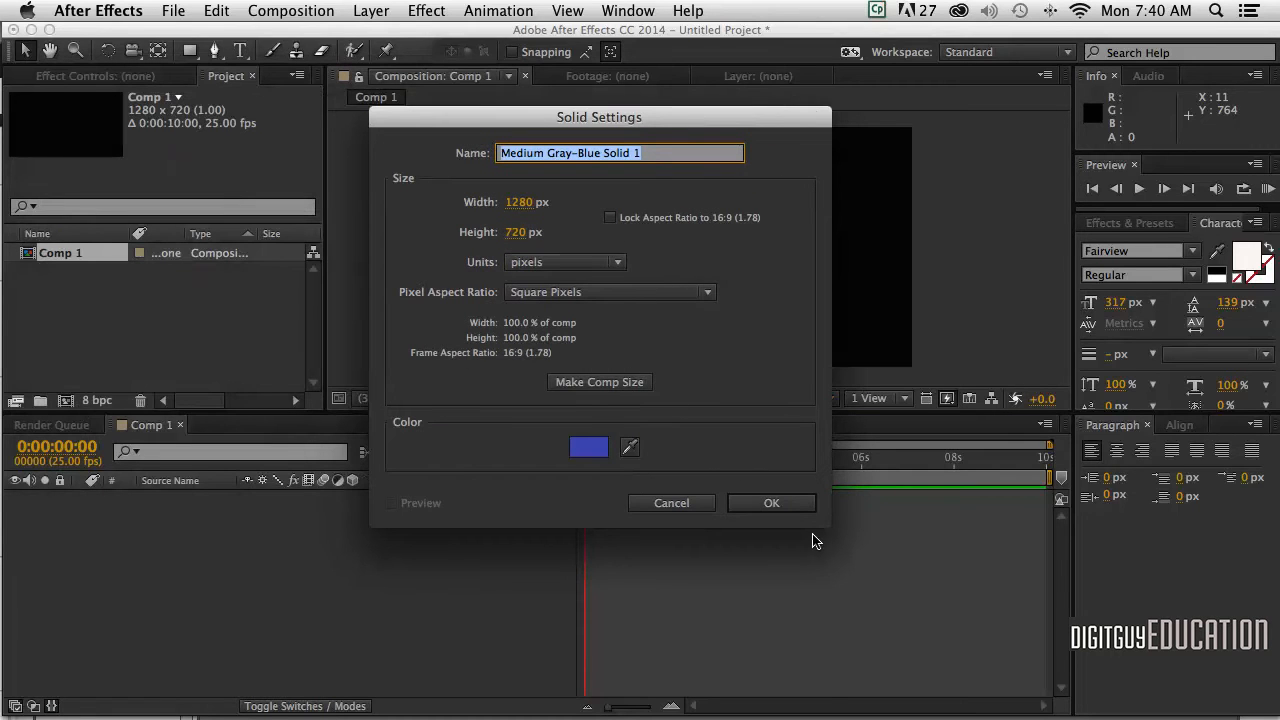
Confirm the blue comp-size solid, Medium Gray-Blue Solid 1.
click(772, 502)
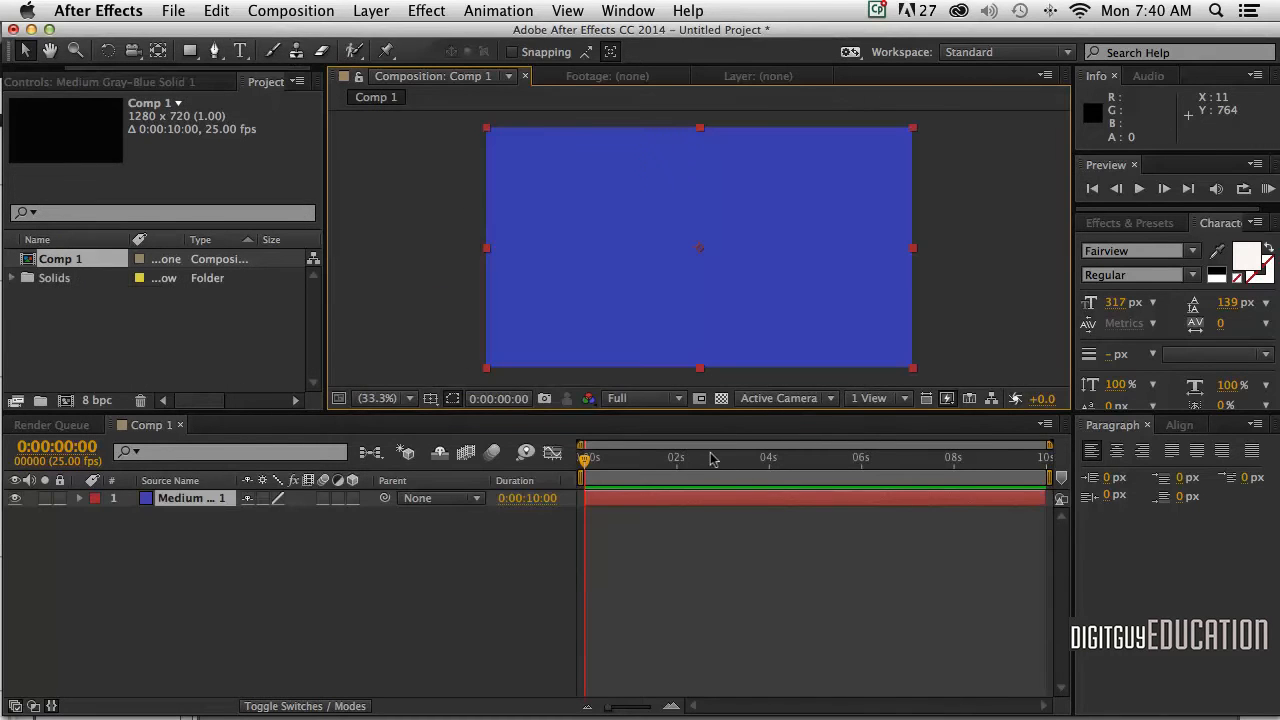
mouse_move(620, 534)
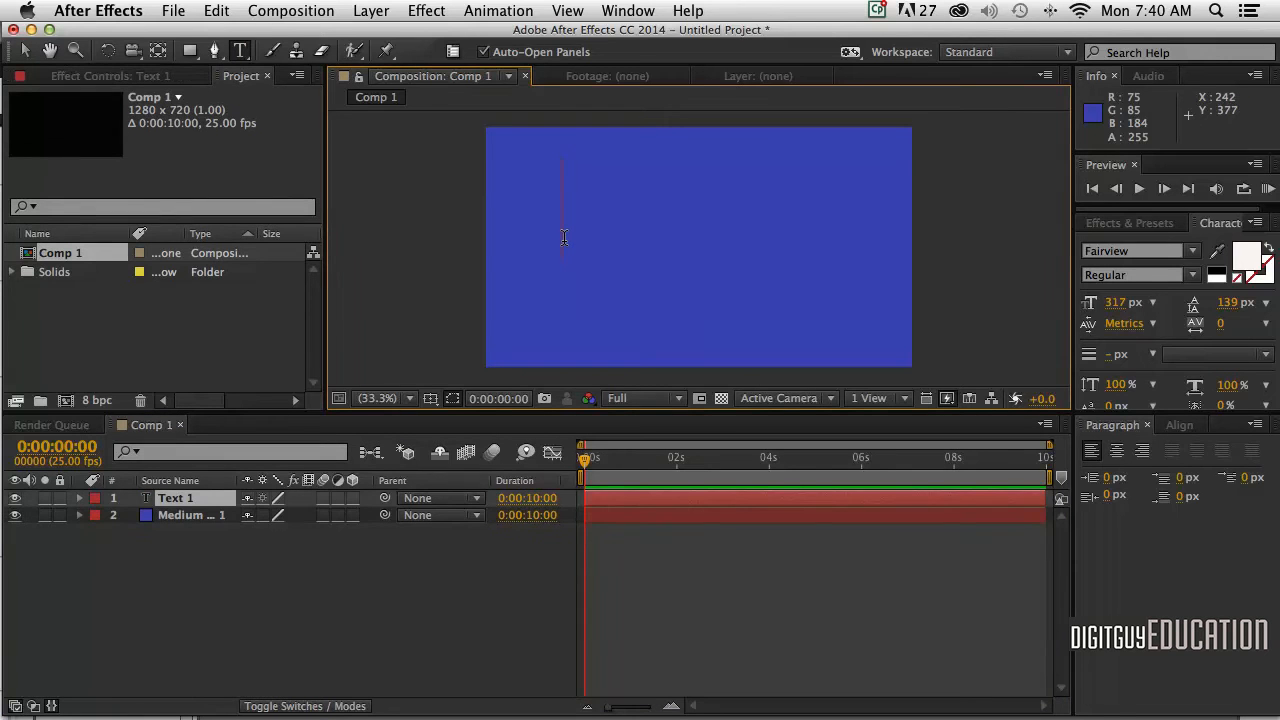
Enter the text SPINOUT, drag it to the frame centre and deselect the layer.
text(SPINO)
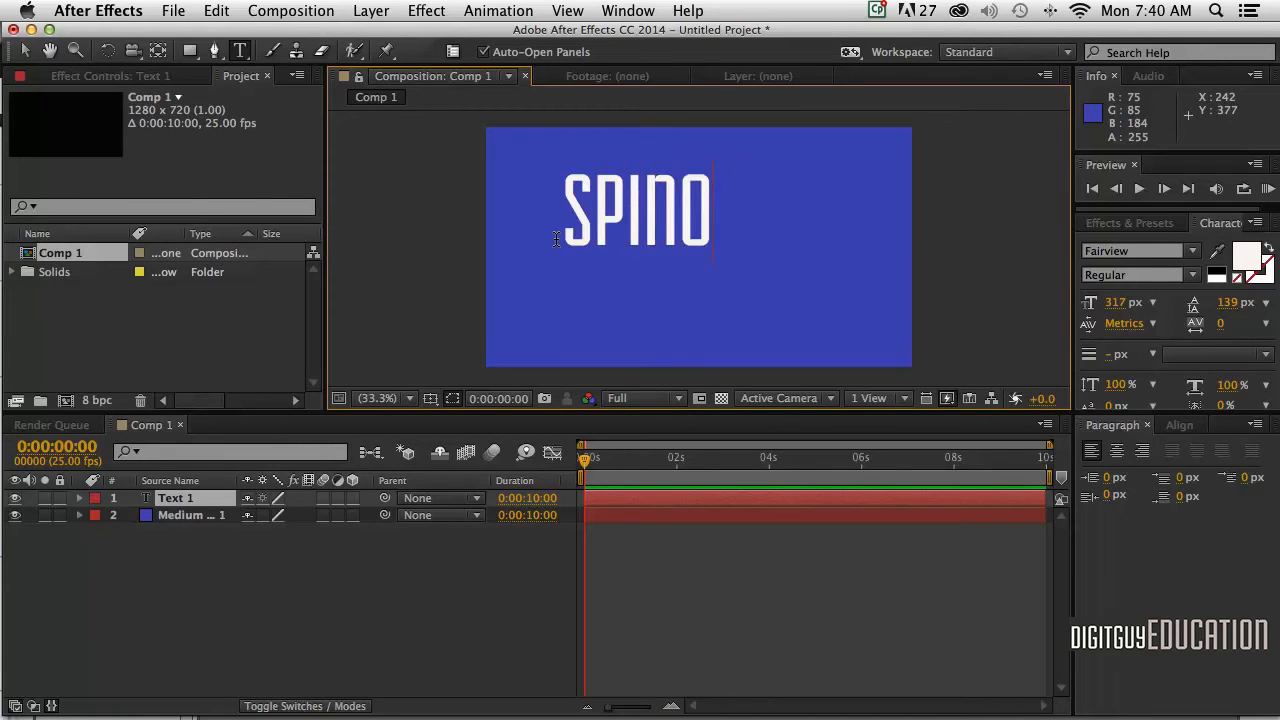
text(UT)
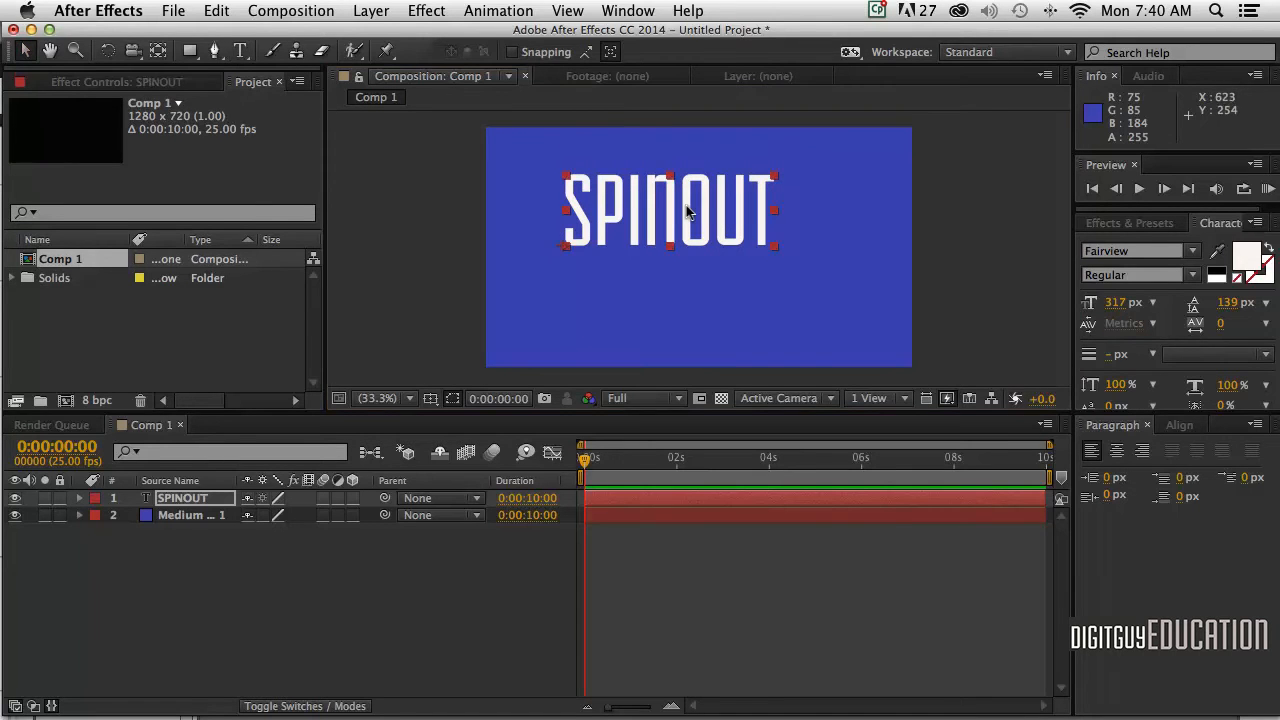
drag(670, 210, 698, 236)
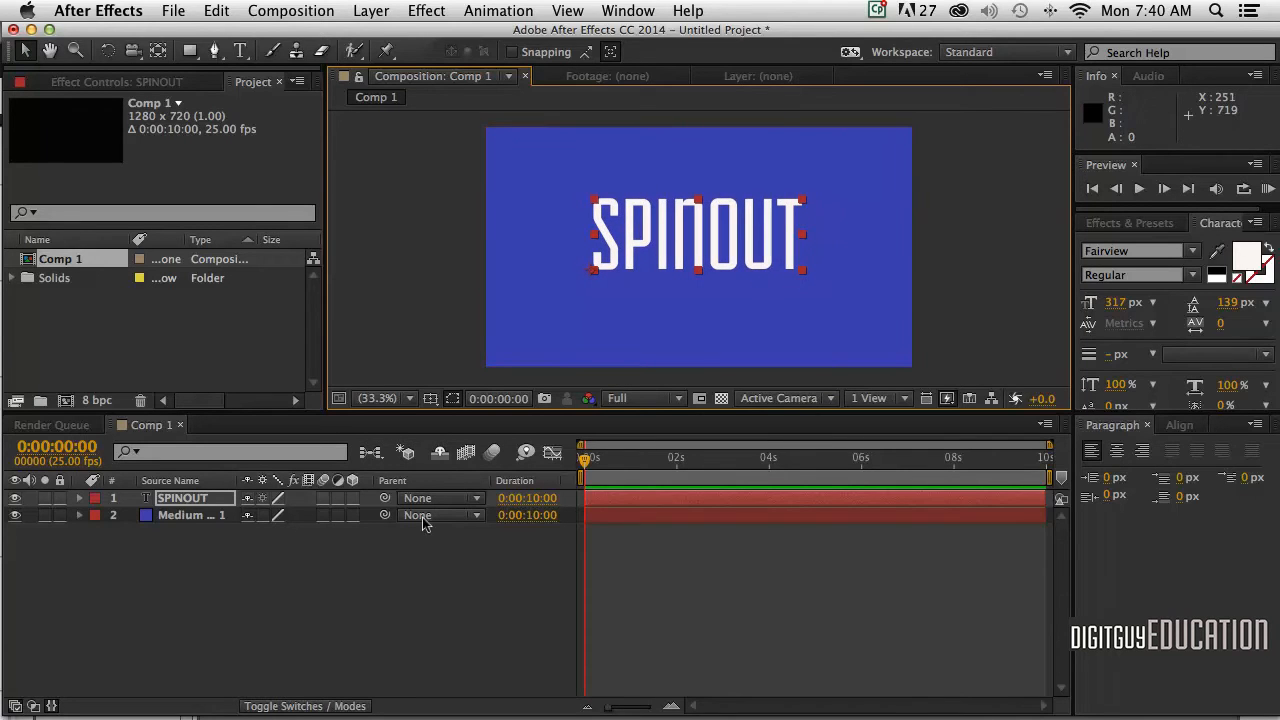
click(390, 564)
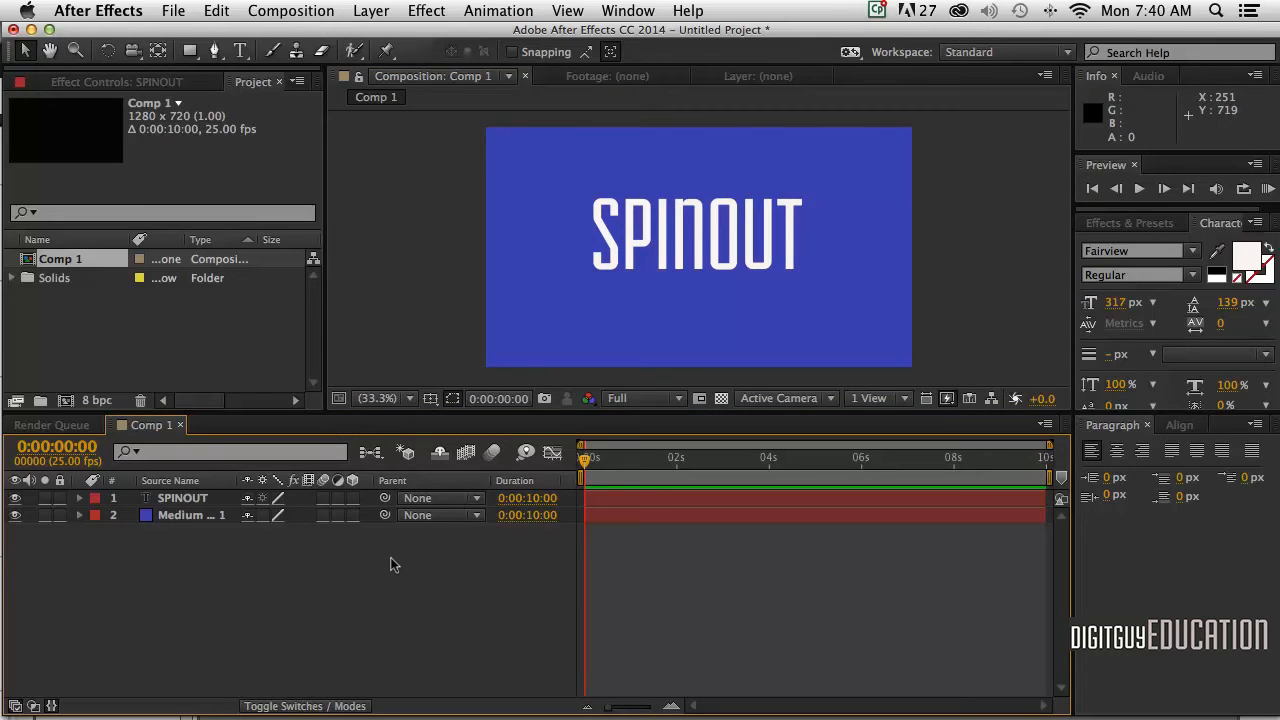
mouse_move(378, 556)
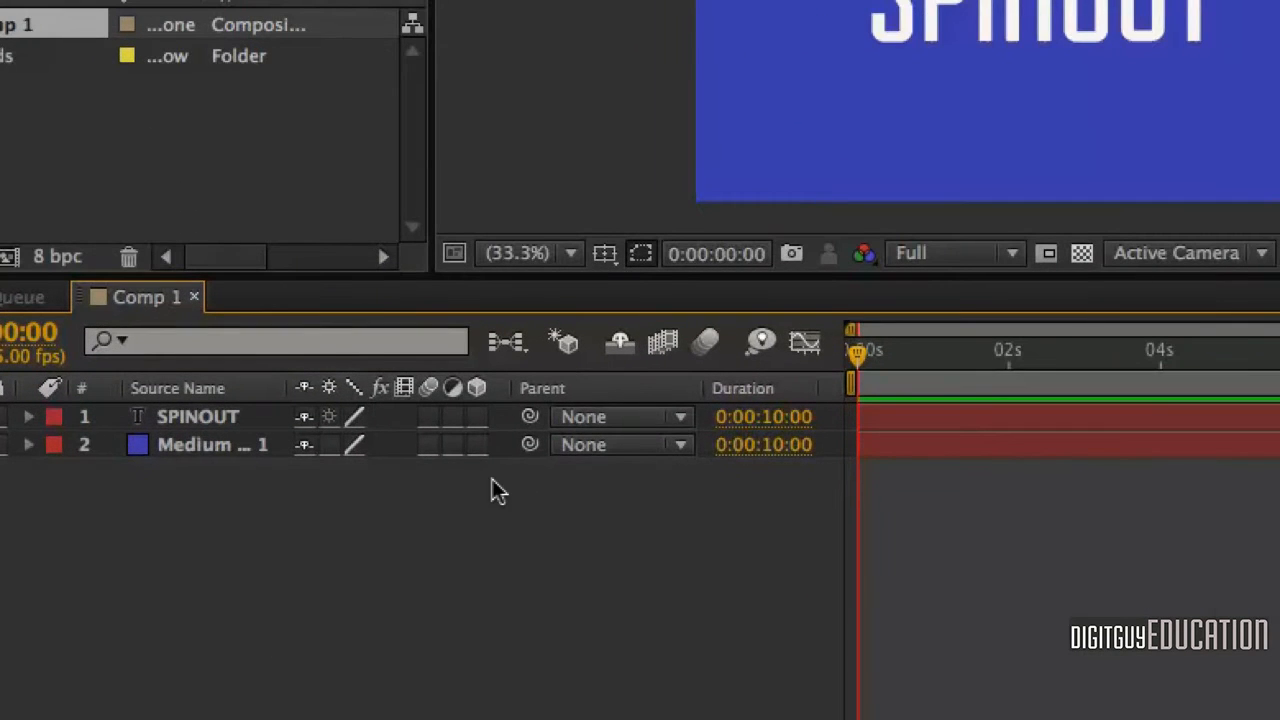
Enable the 3D Layer switch on both the SPINOUT text and the blue solid.
click(476, 416)
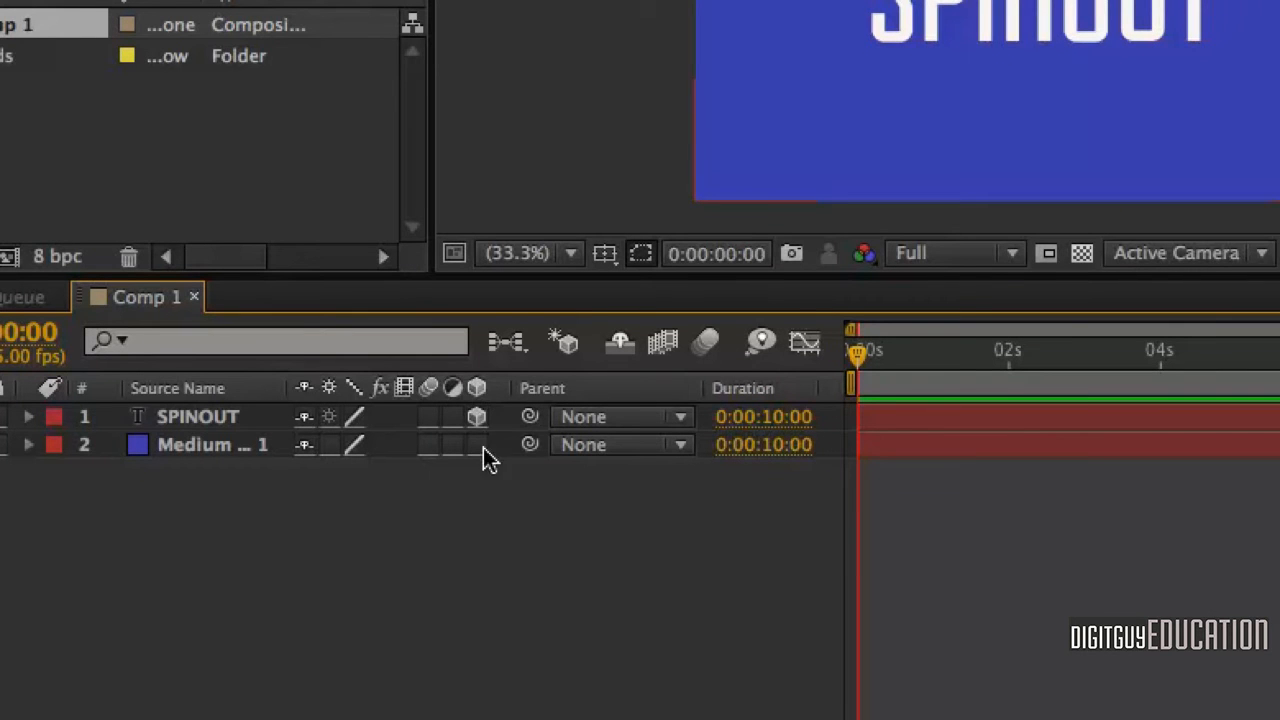
click(476, 444)
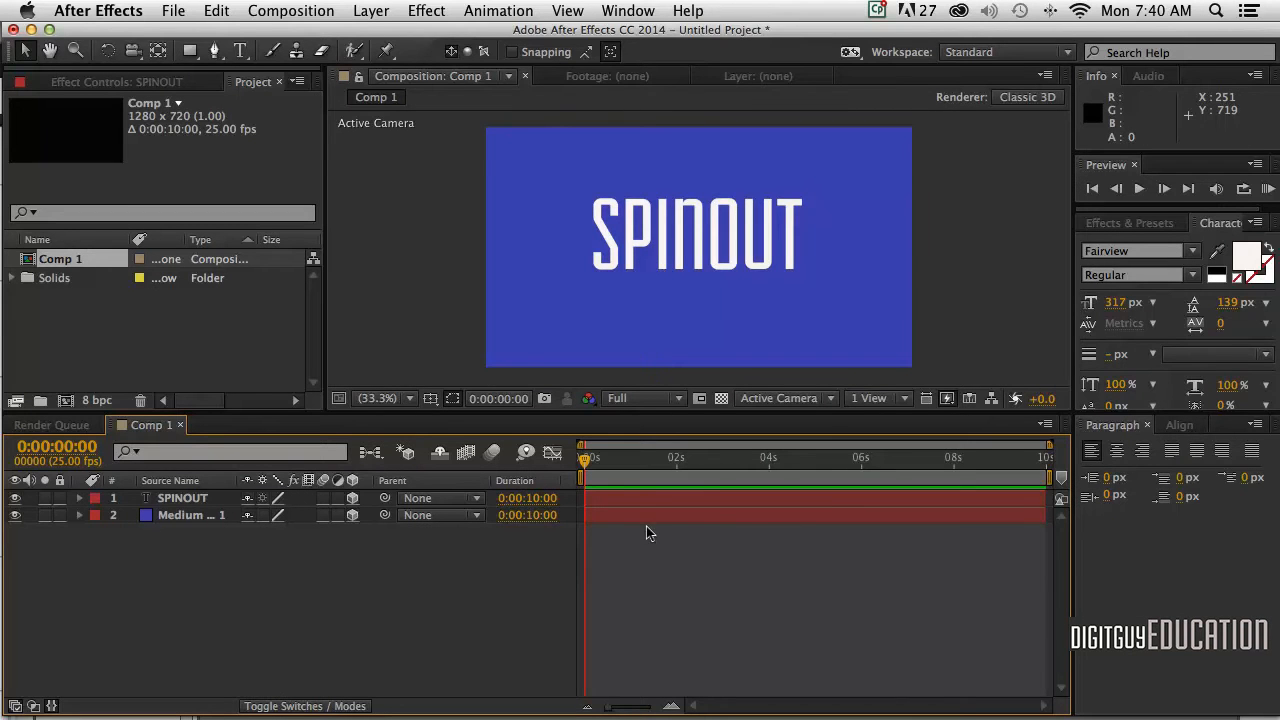
mouse_move(796, 418)
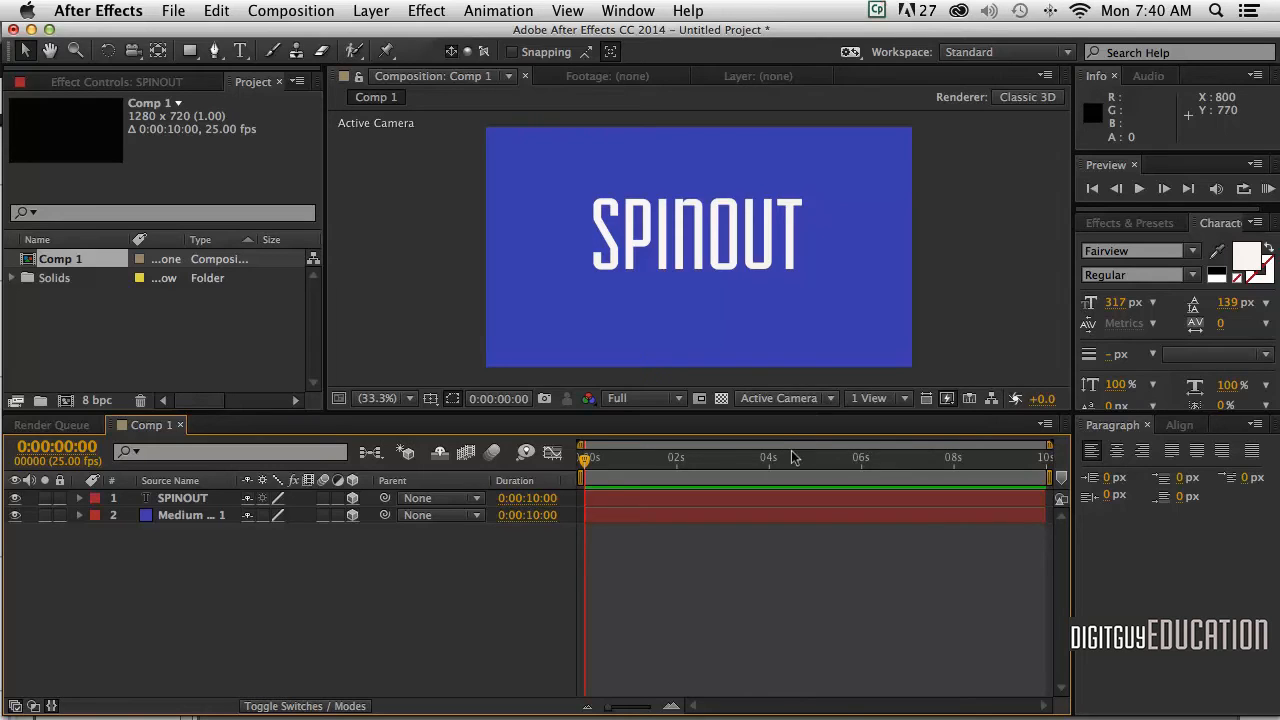
mouse_move(368, 616)
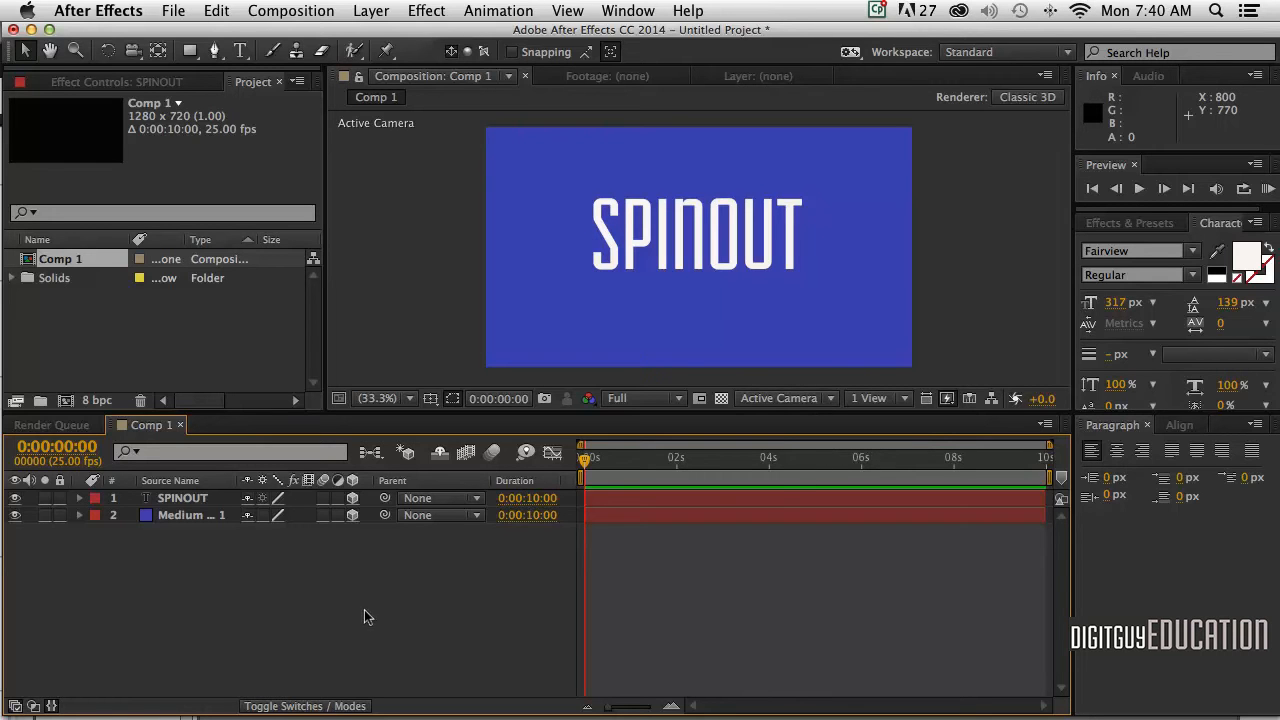
mouse_move(380, 608)
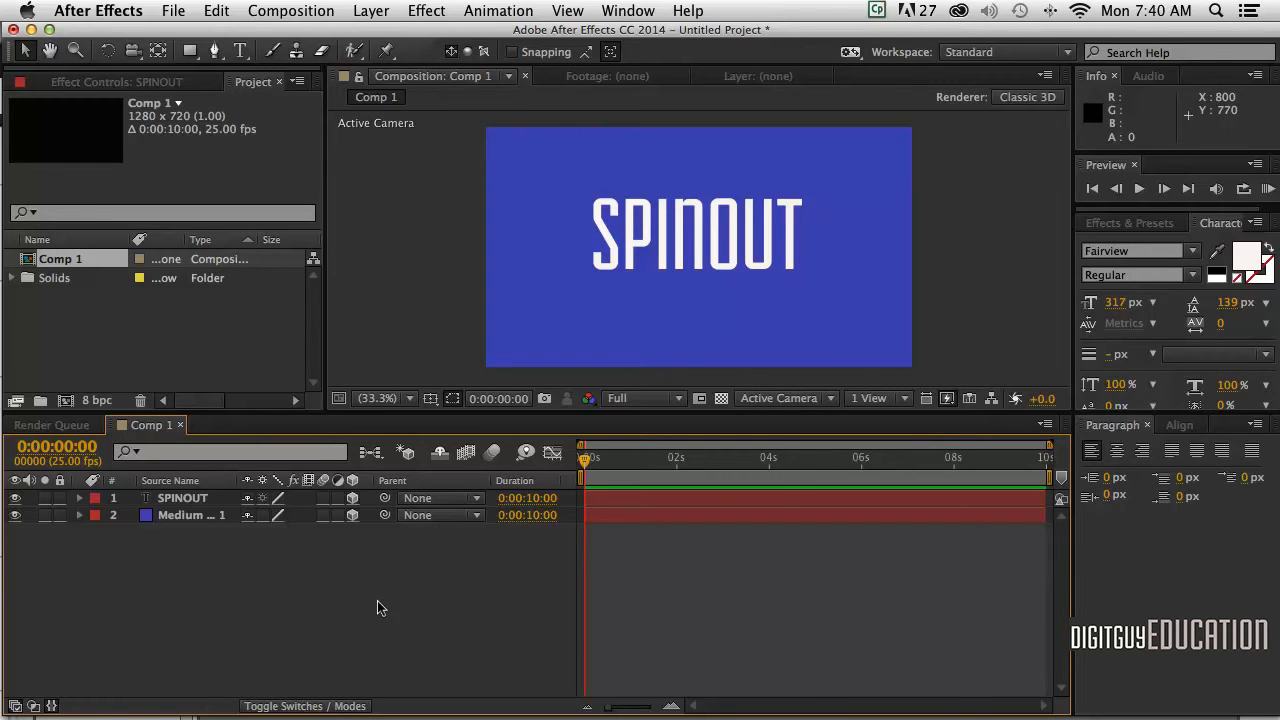
mouse_move(360, 592)
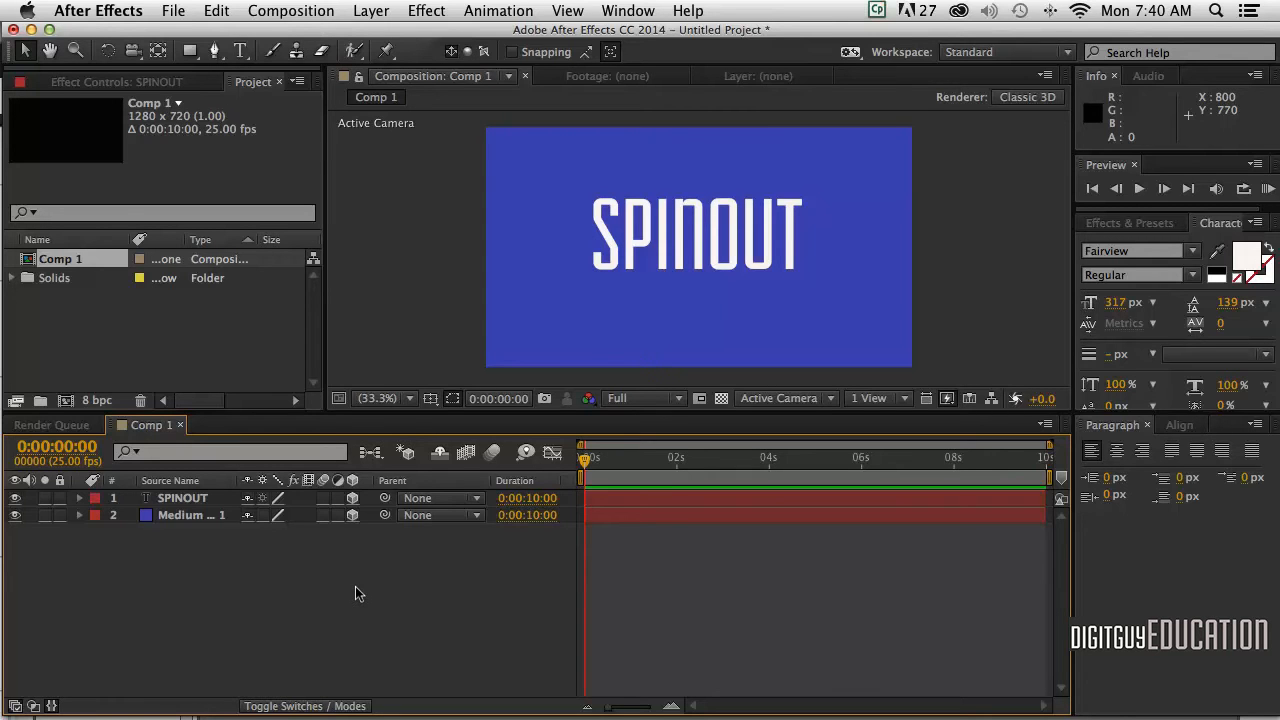
Add Camera 1, a one-node 50mm camera, from the timeline's New > Camera menu.
right_click(360, 592)
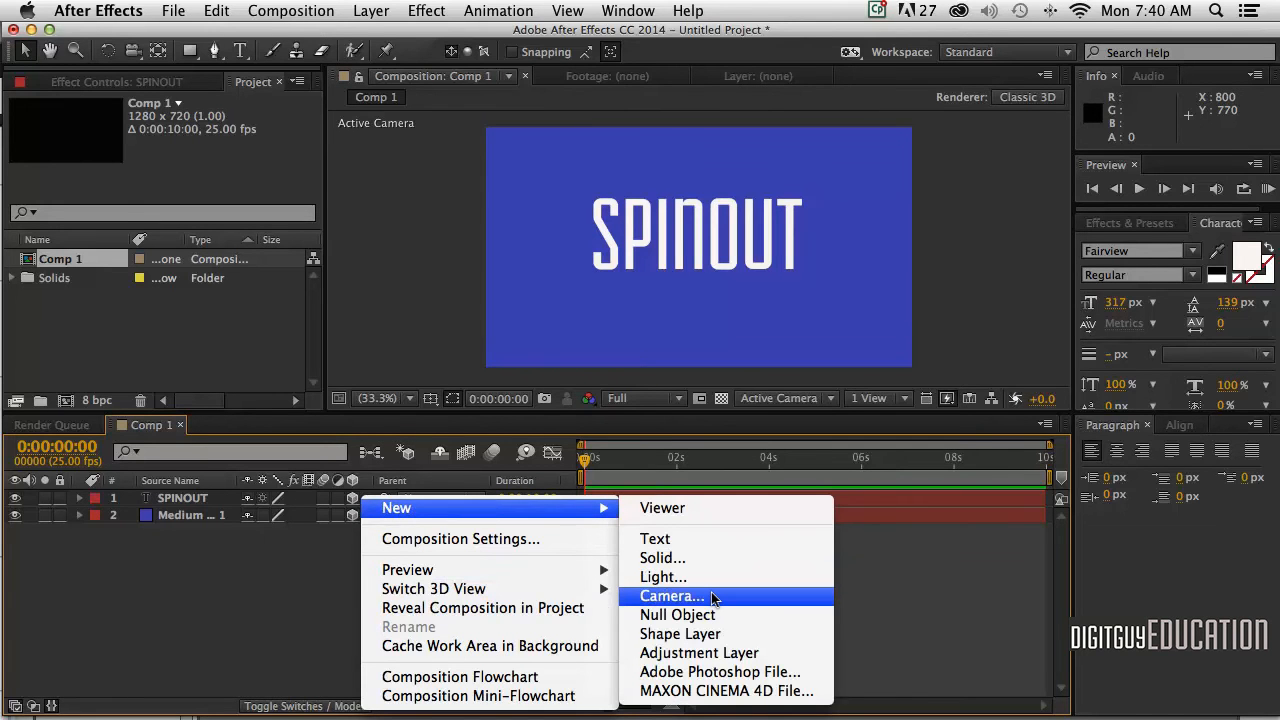
click(672, 596)
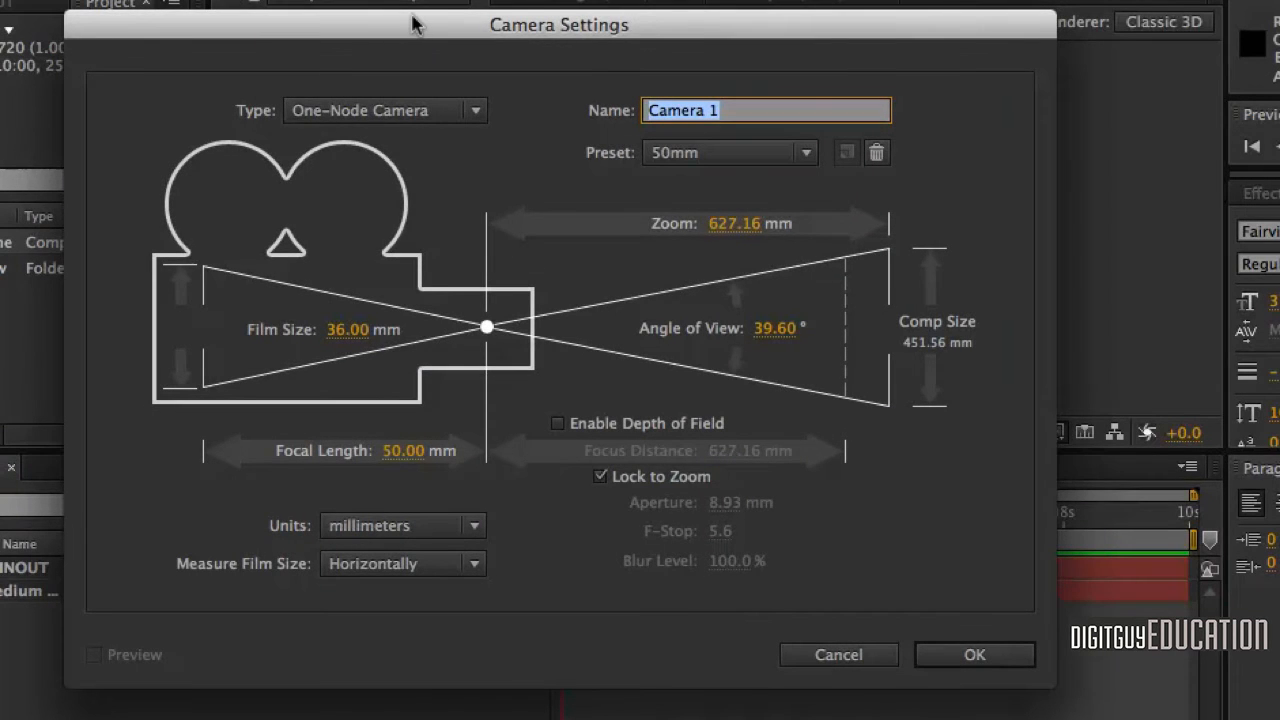
mouse_move(400, 152)
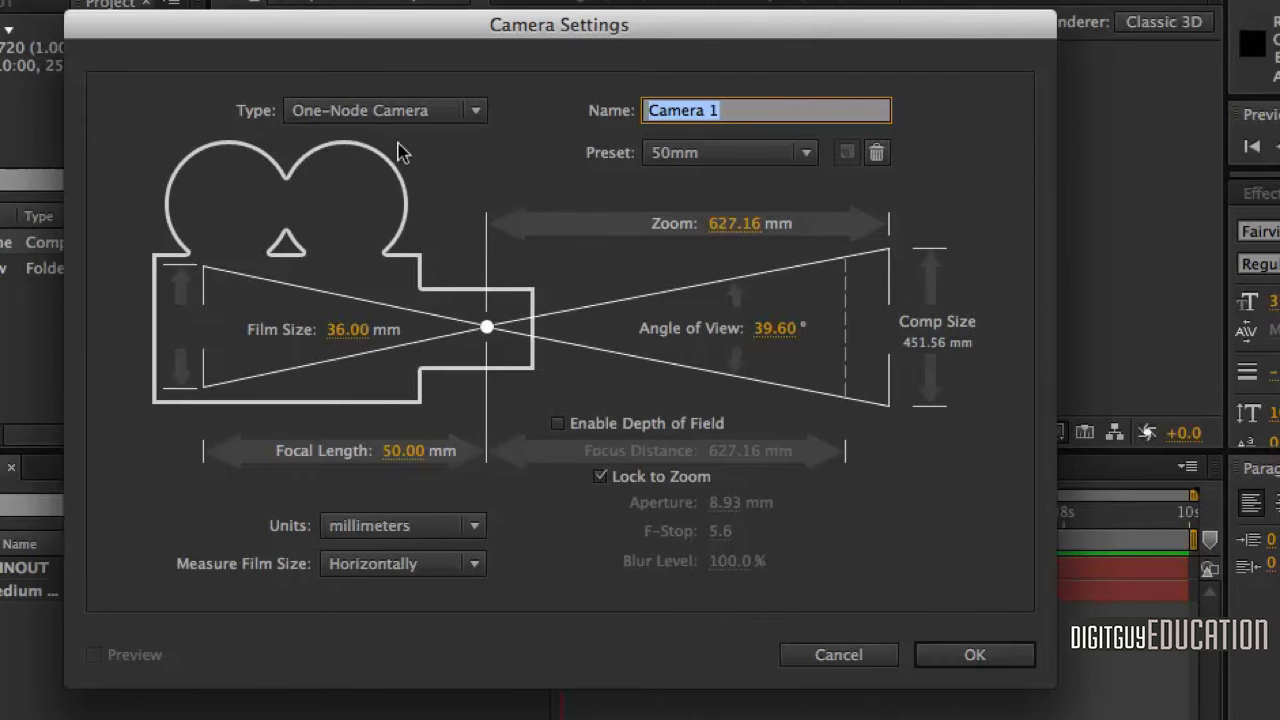
mouse_move(630, 156)
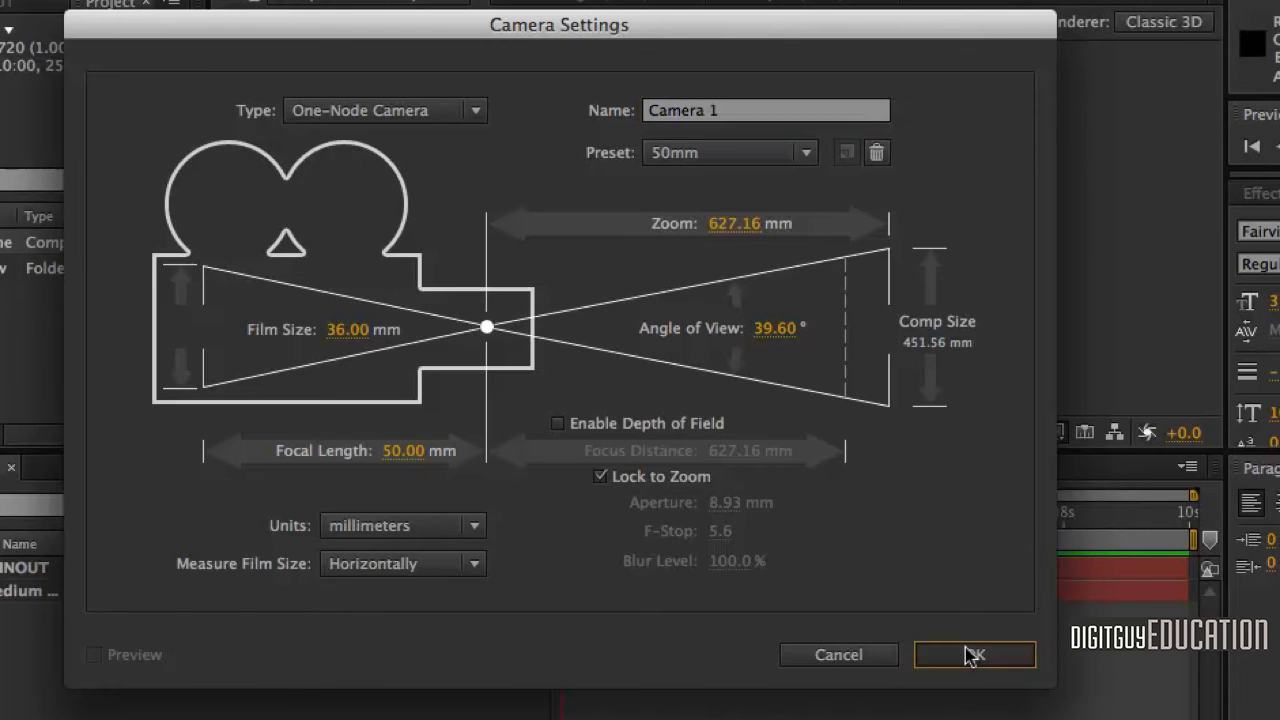
click(974, 654)
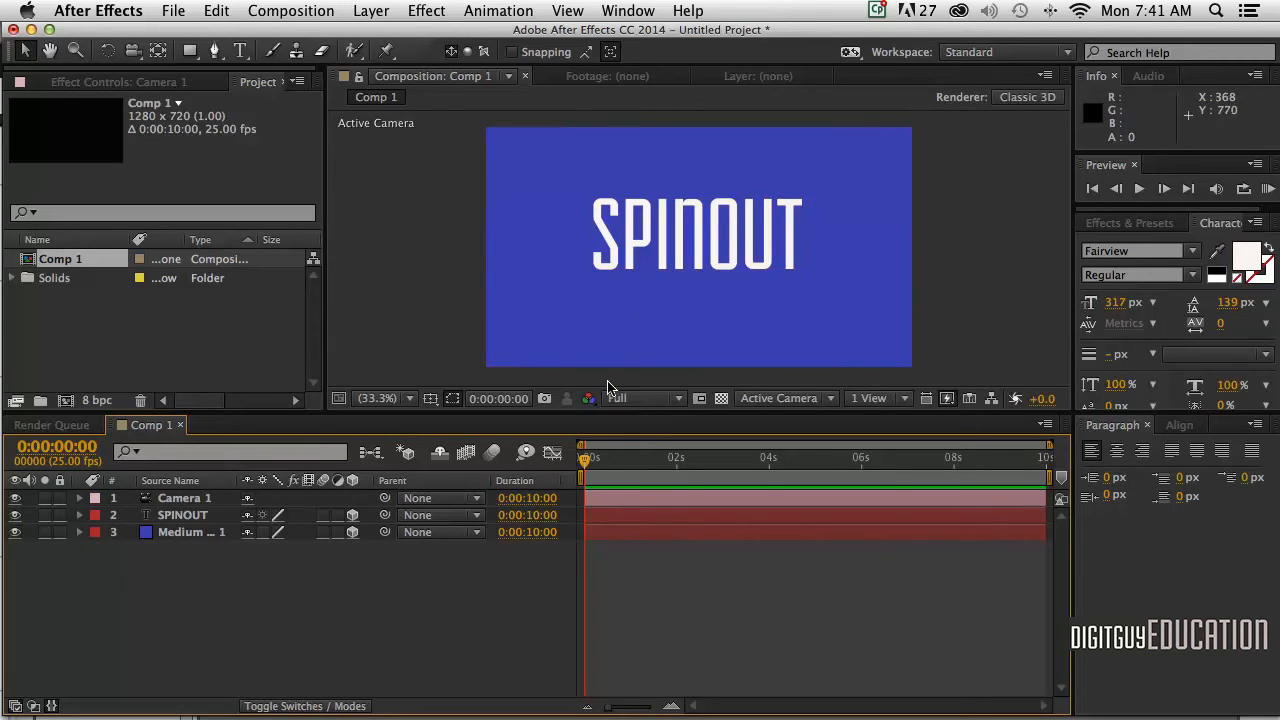
mouse_move(742, 424)
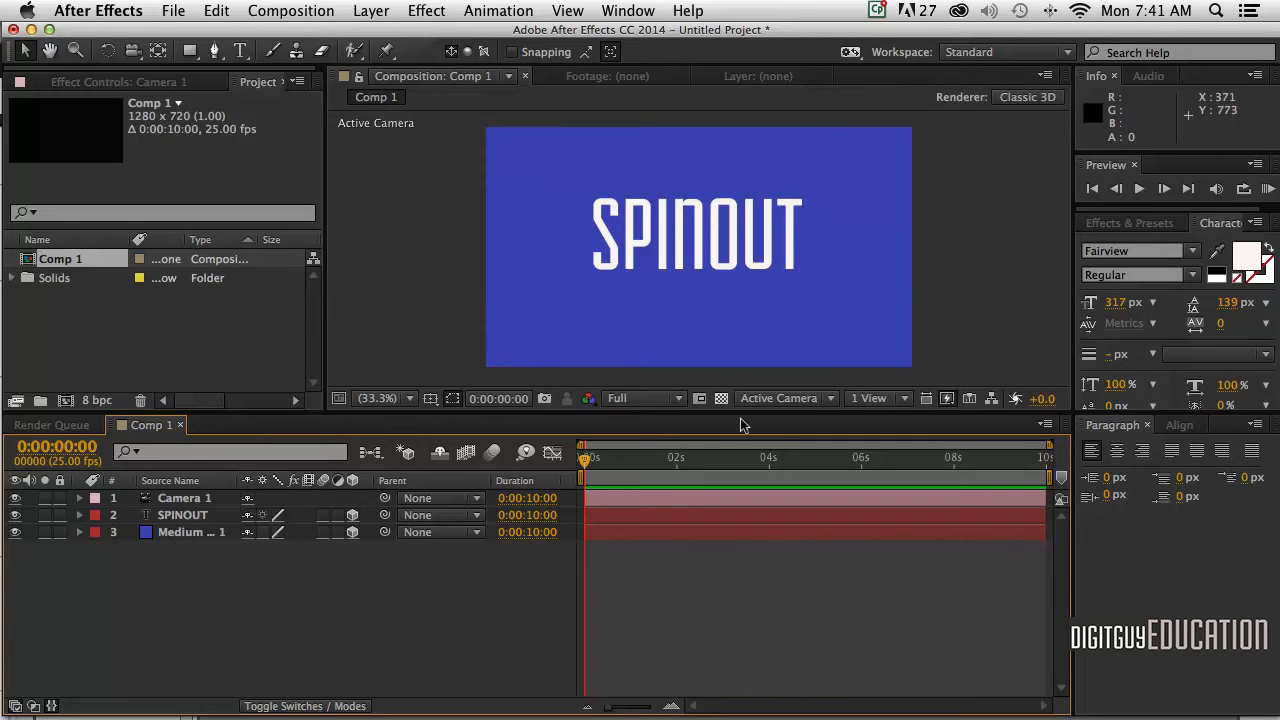
mouse_move(924, 432)
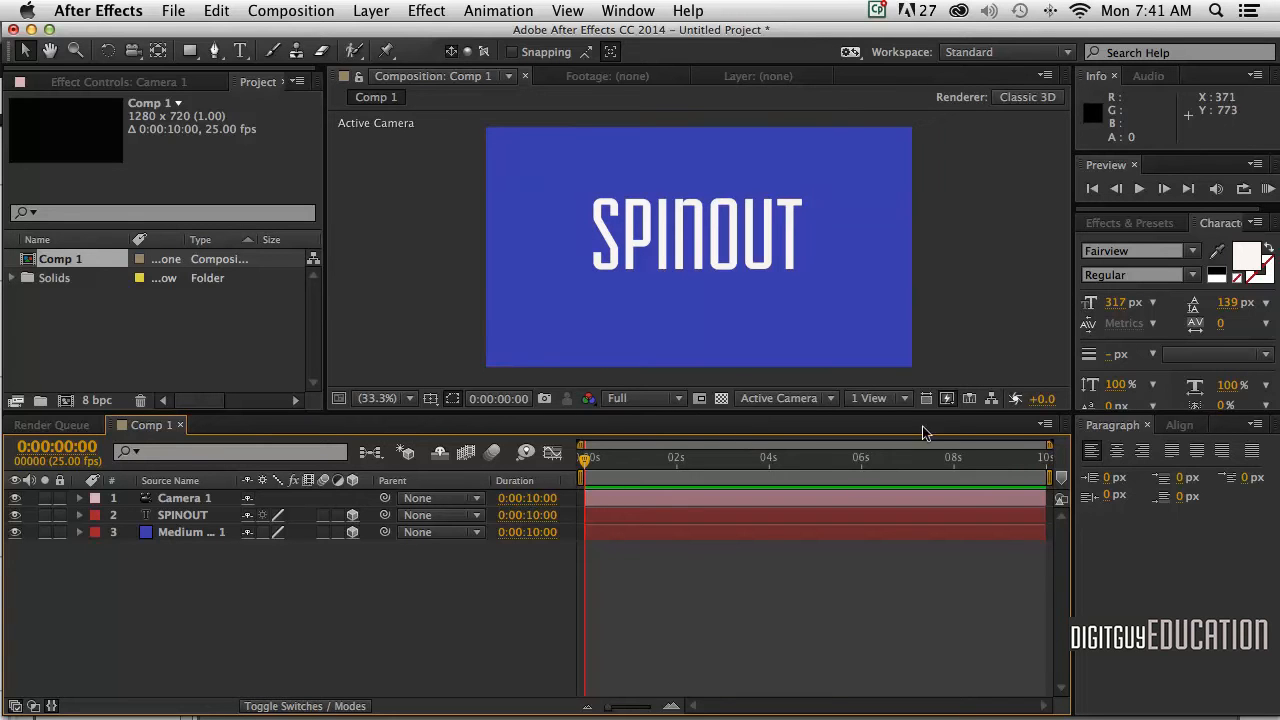
Switch the viewer to 2 Views – Horizontal and select the blue solid in the camera view.
click(872, 398)
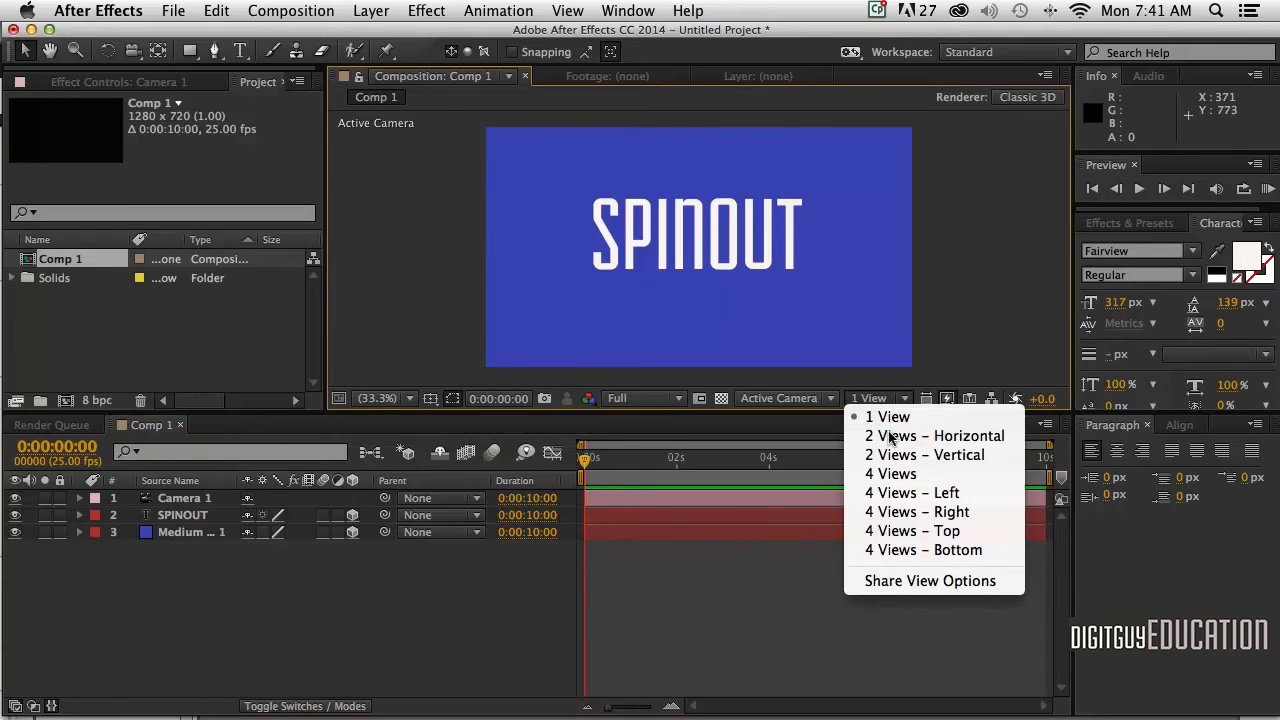
click(934, 436)
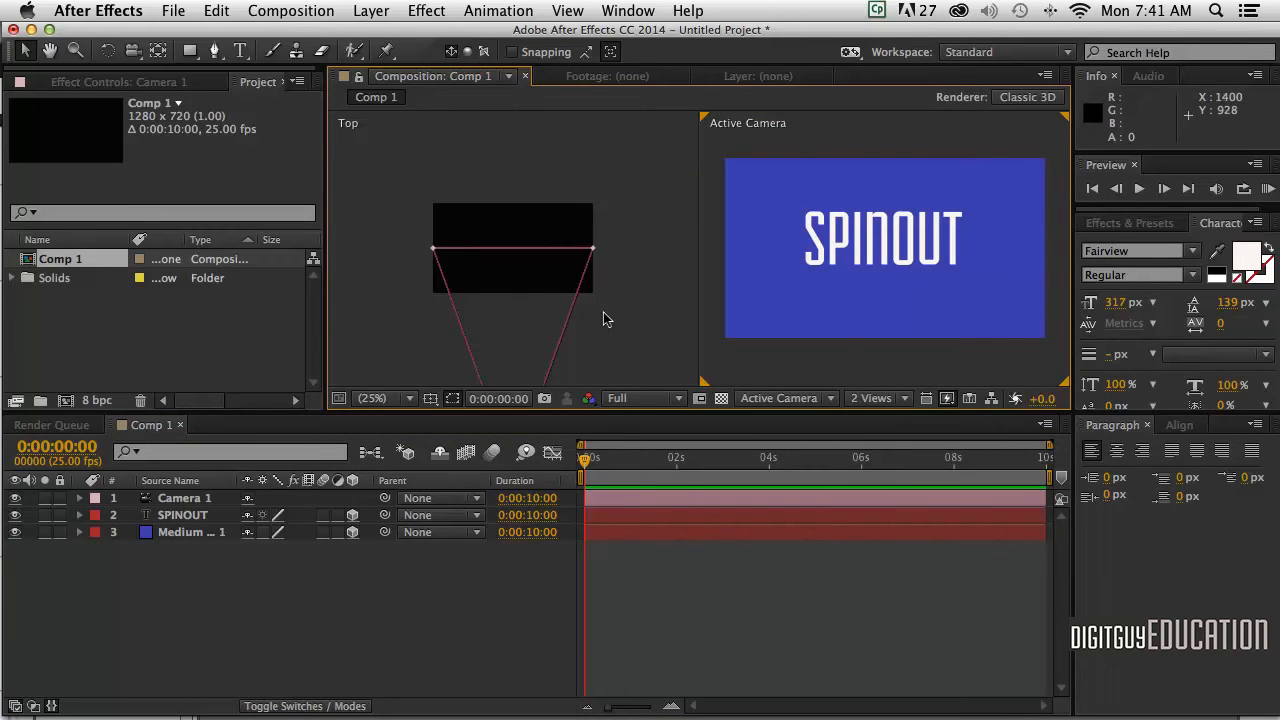
click(190, 532)
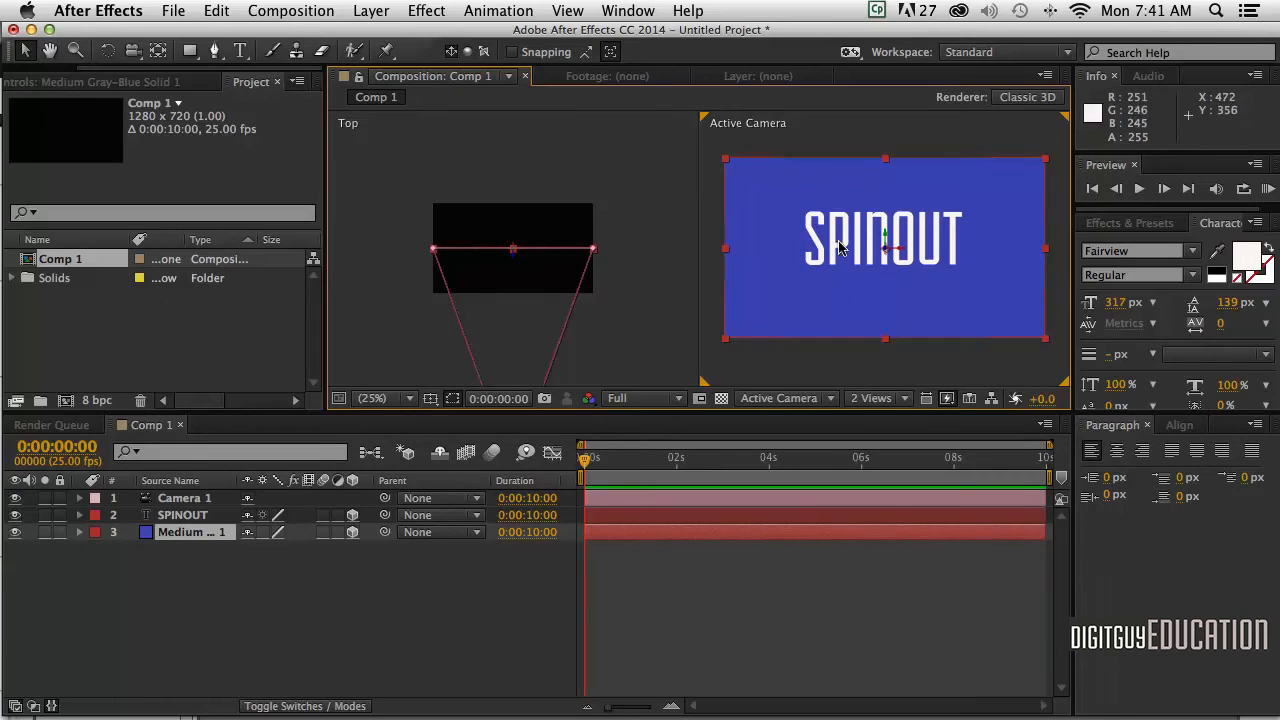
mouse_move(704, 312)
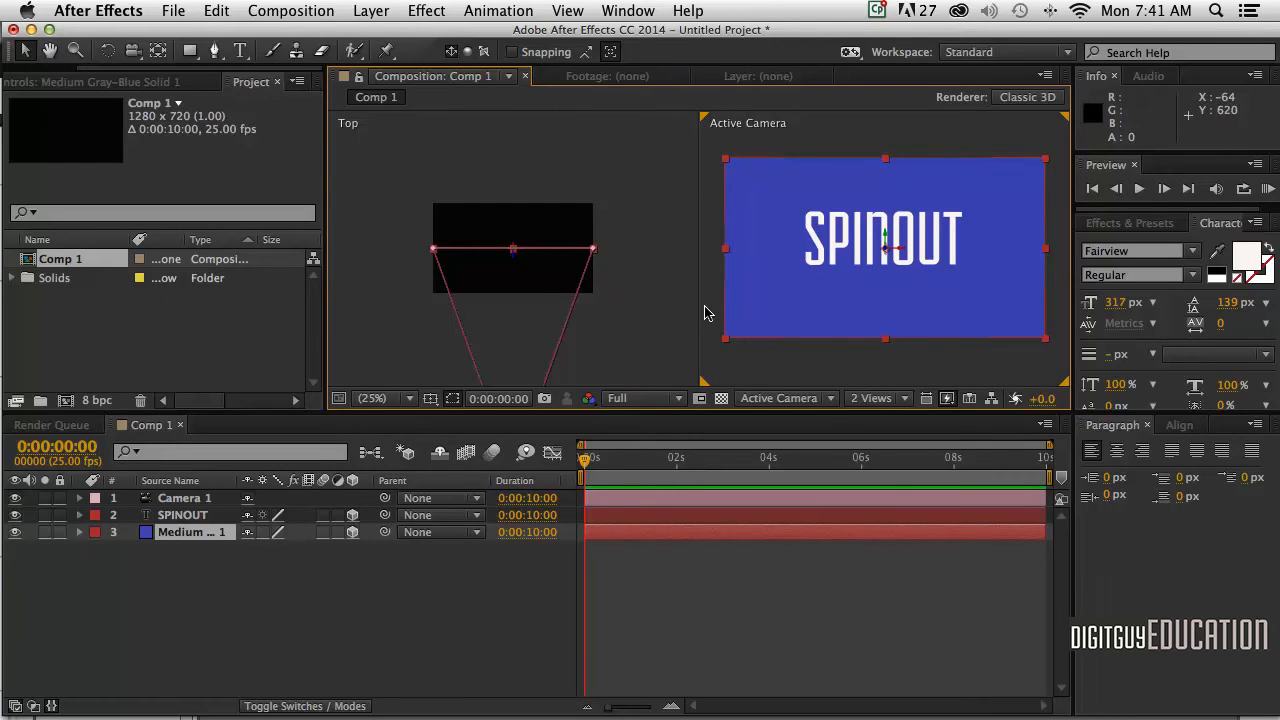
mouse_move(520, 268)
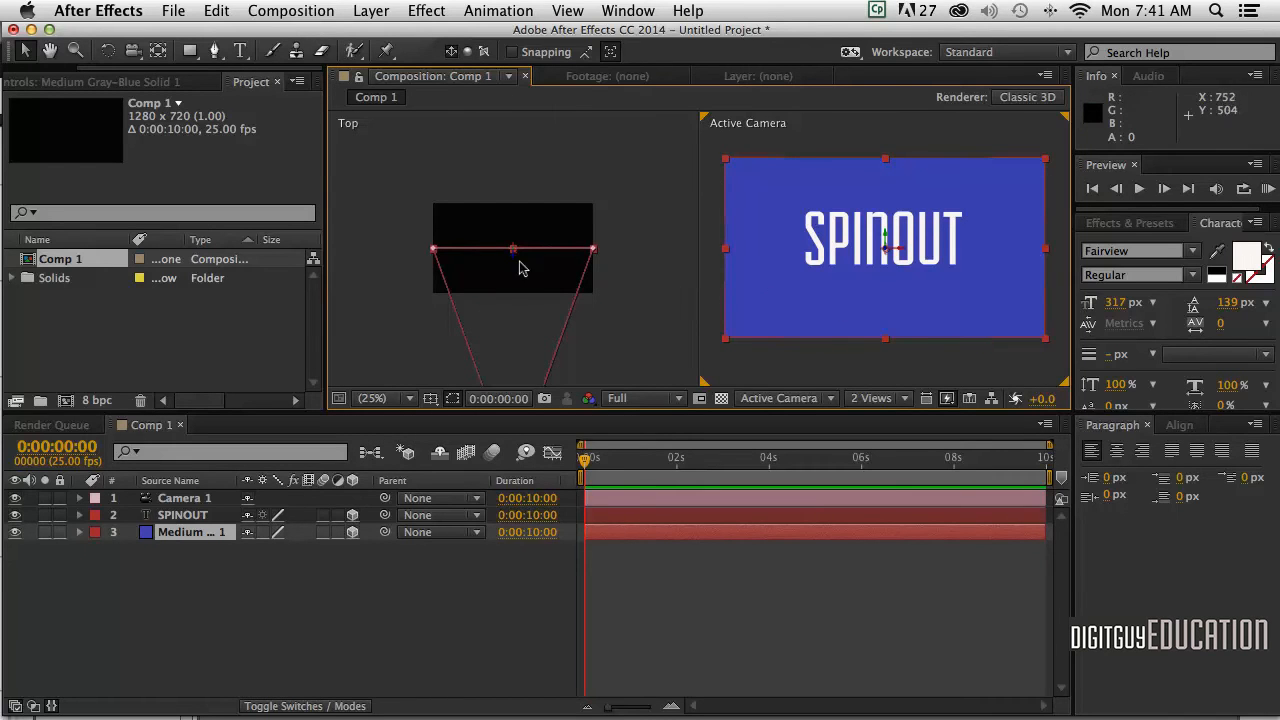
mouse_move(604, 370)
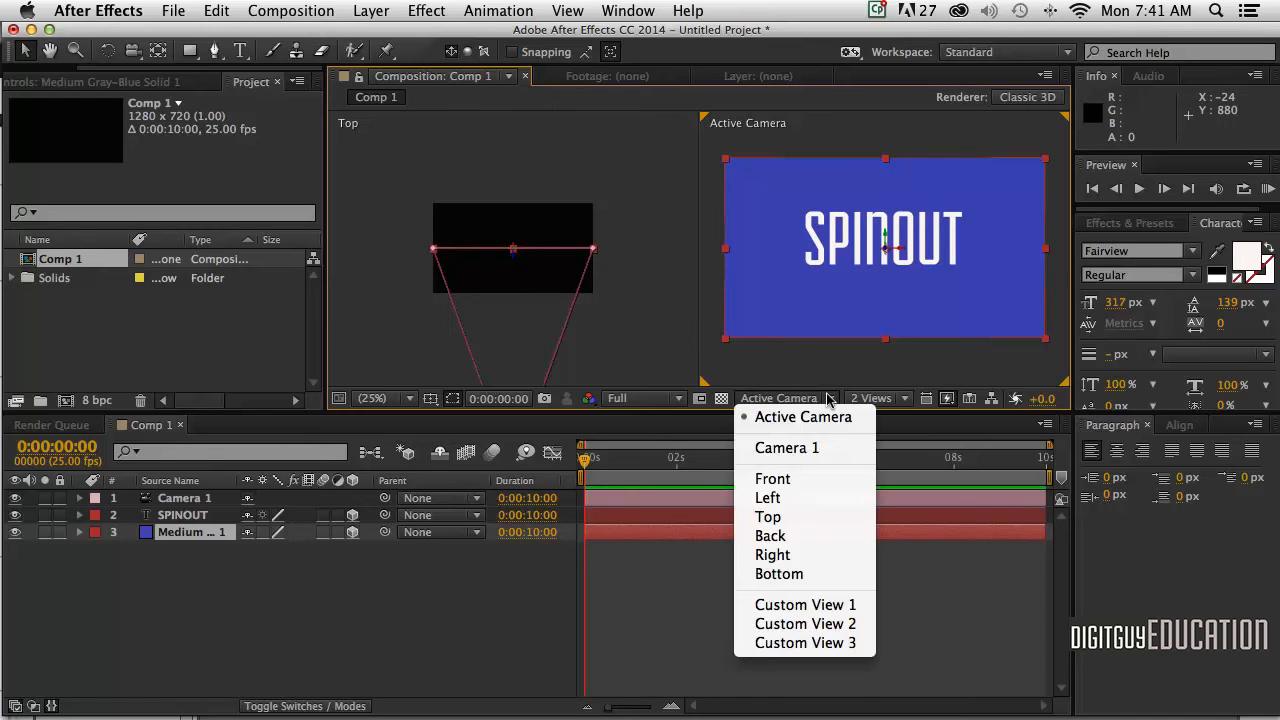
mouse_move(788, 448)
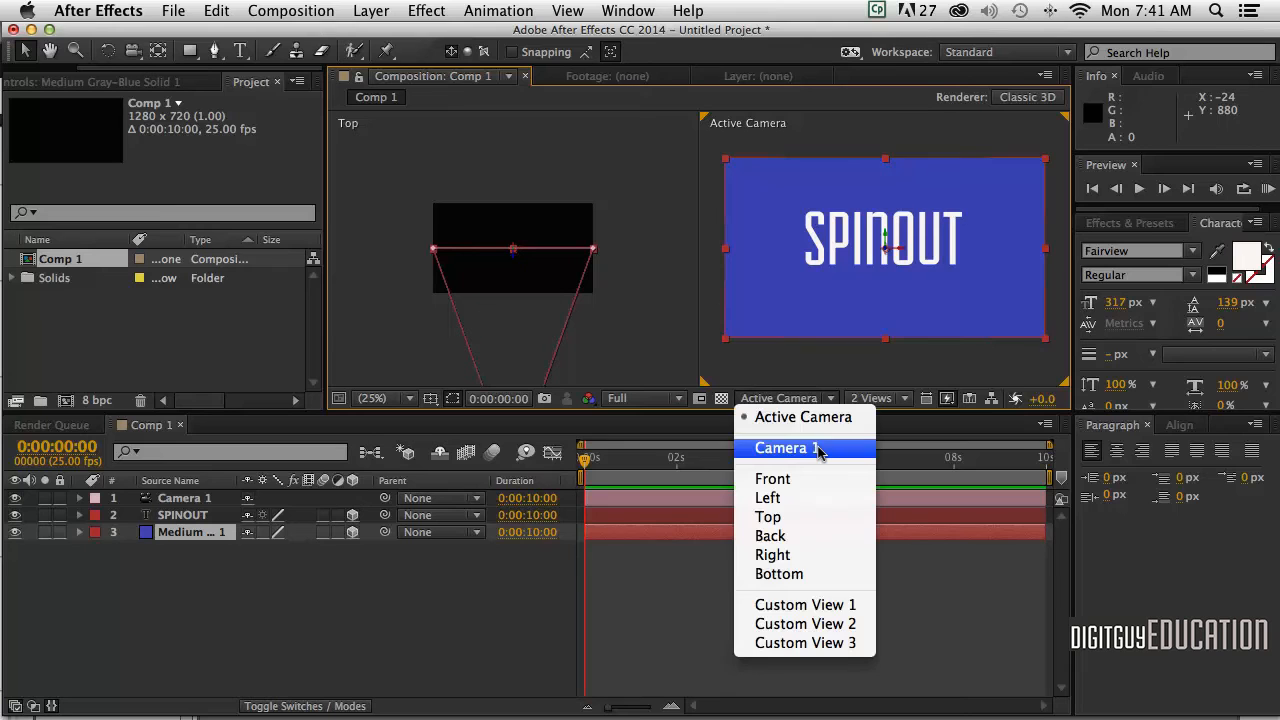
Set the right-hand view's 3D View to Camera 1.
click(786, 448)
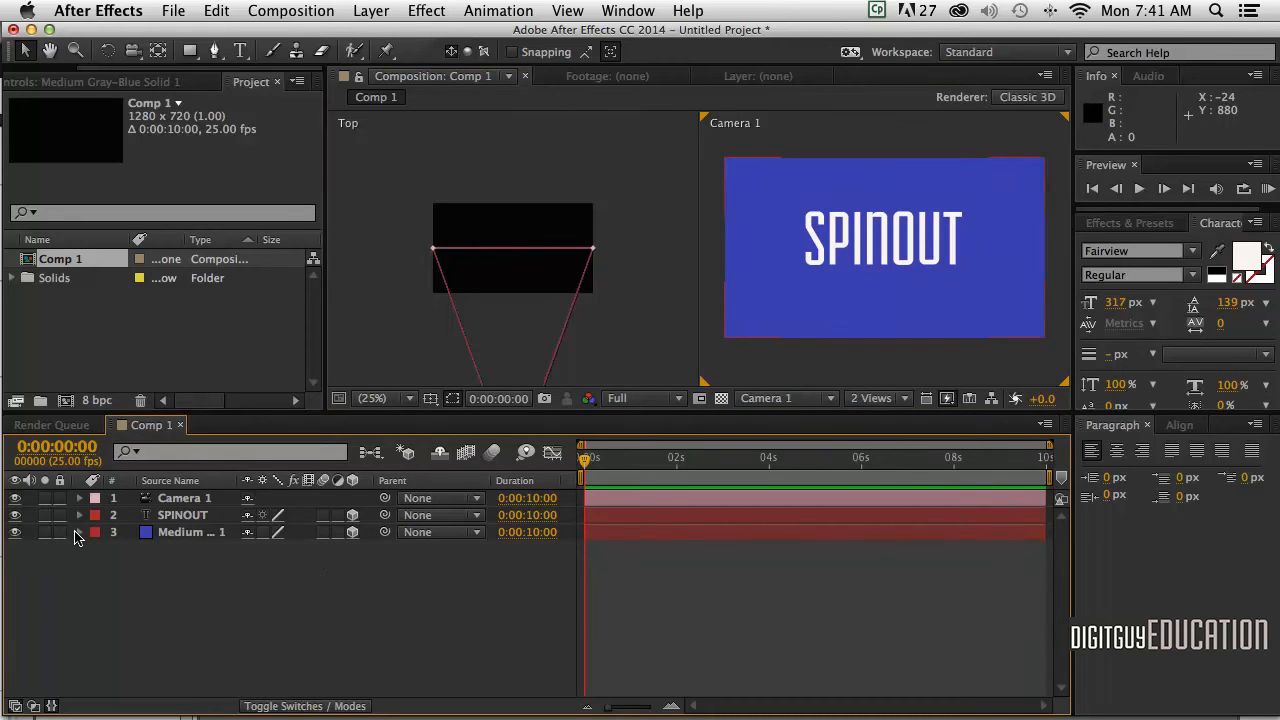
Set the blue solid's Position Z to 500 in its Transform properties.
click(80, 532)
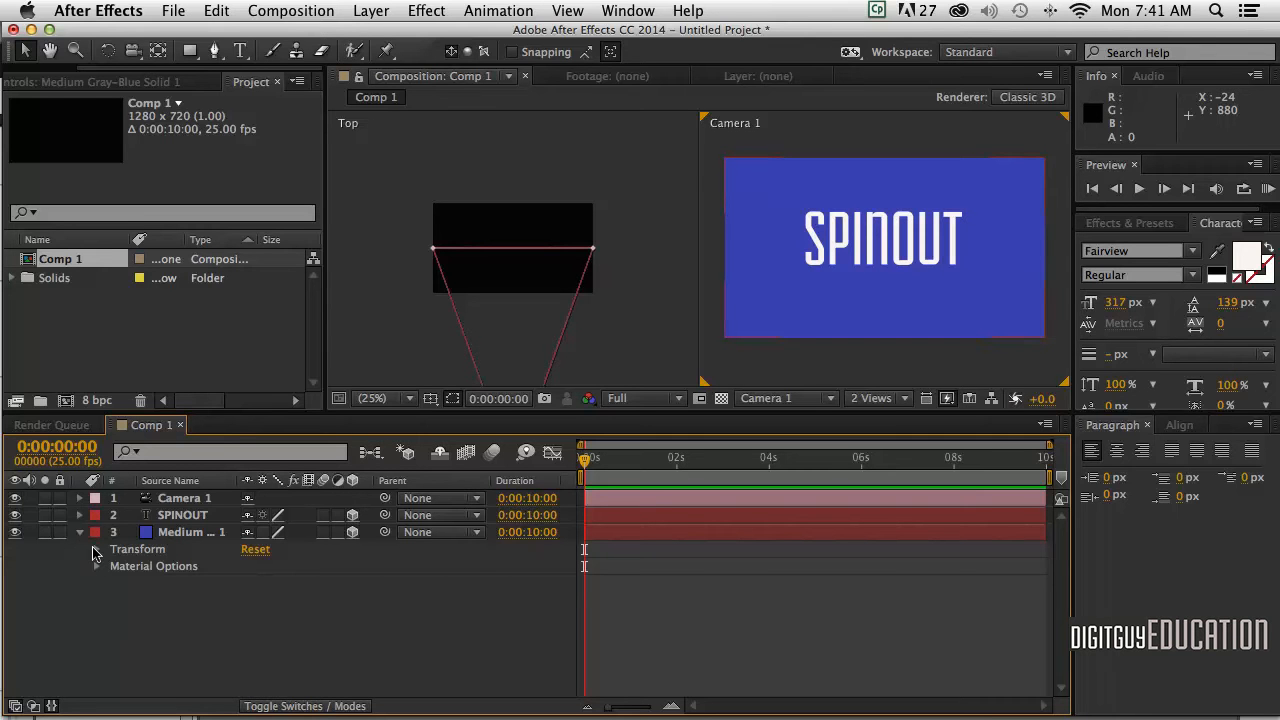
click(96, 548)
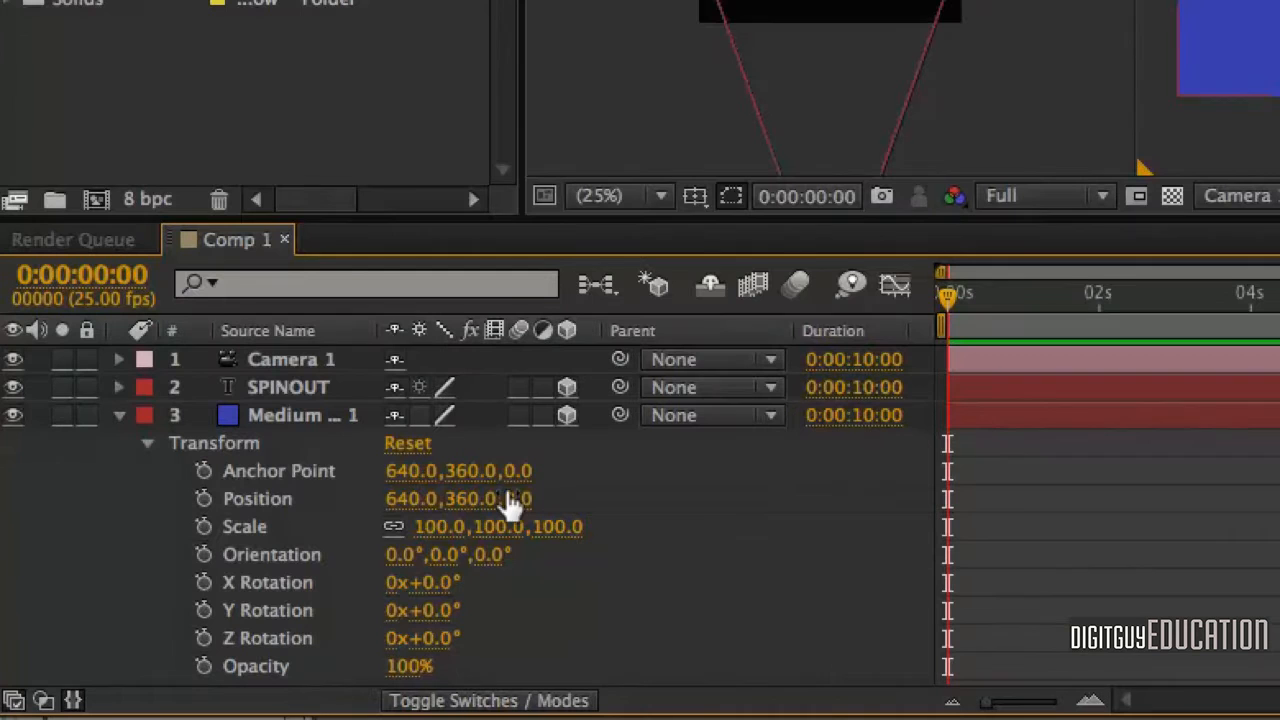
click(496, 498)
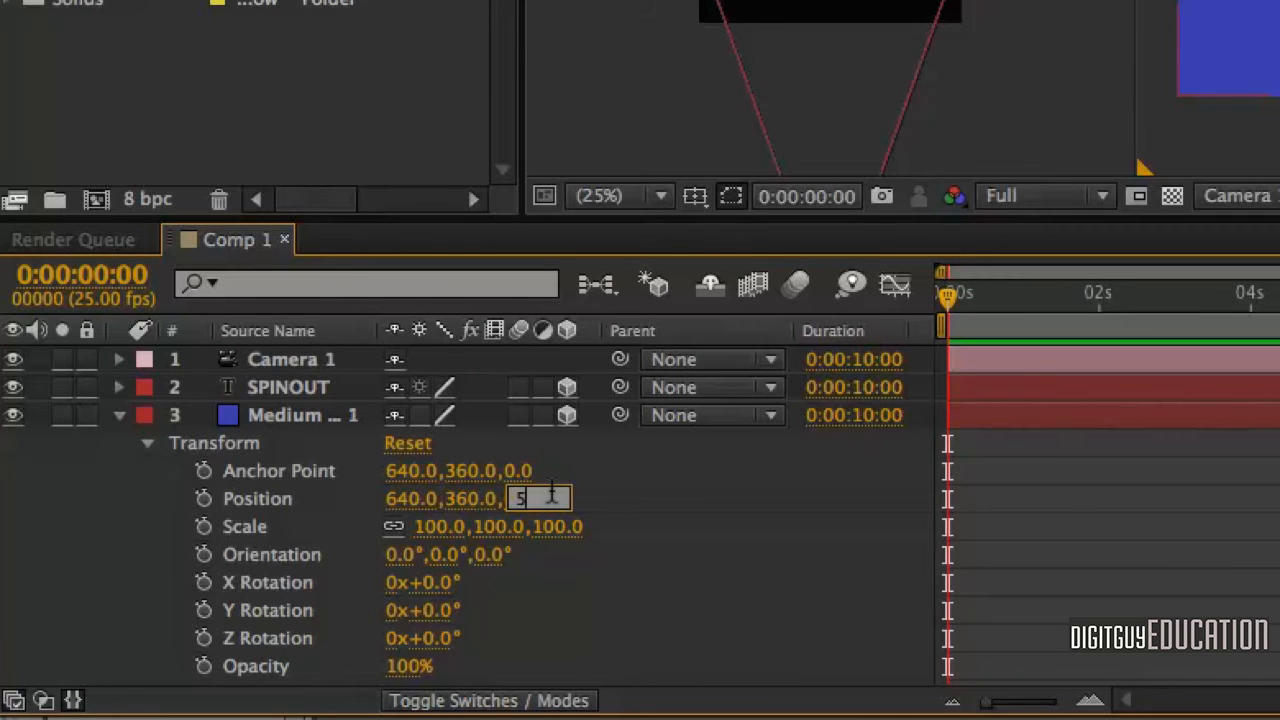
text(500.0)
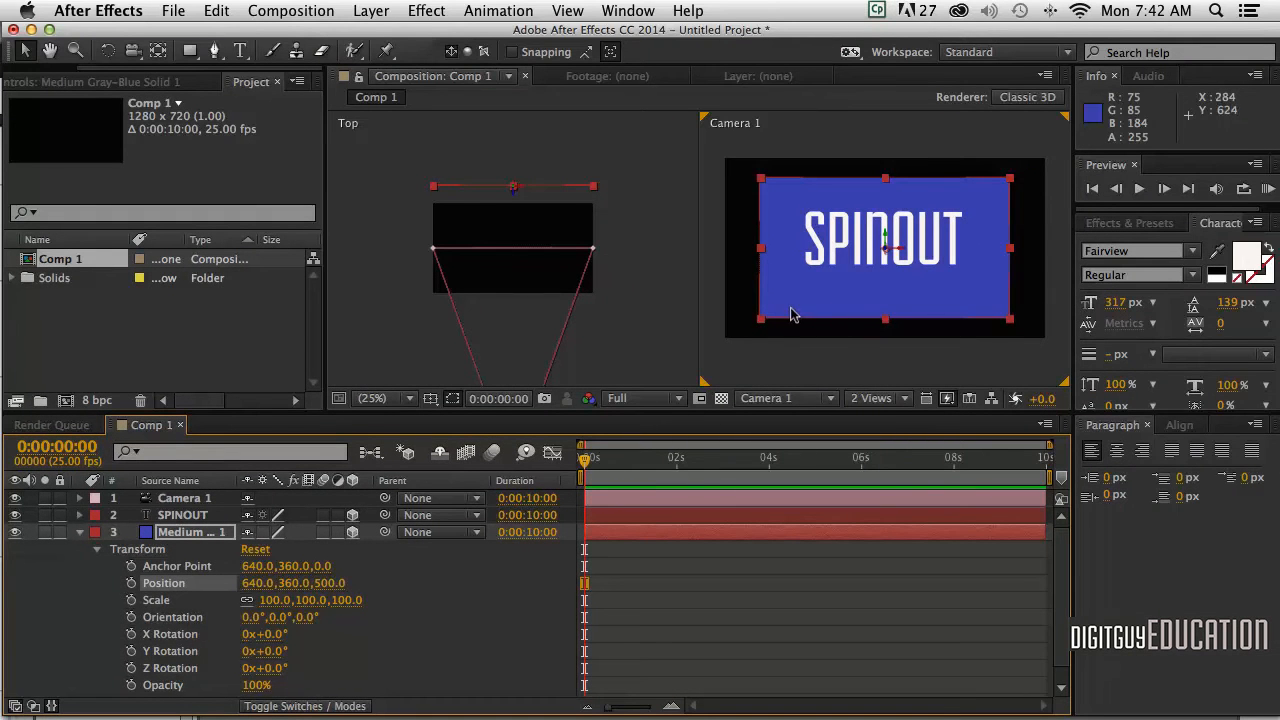
mouse_move(780, 268)
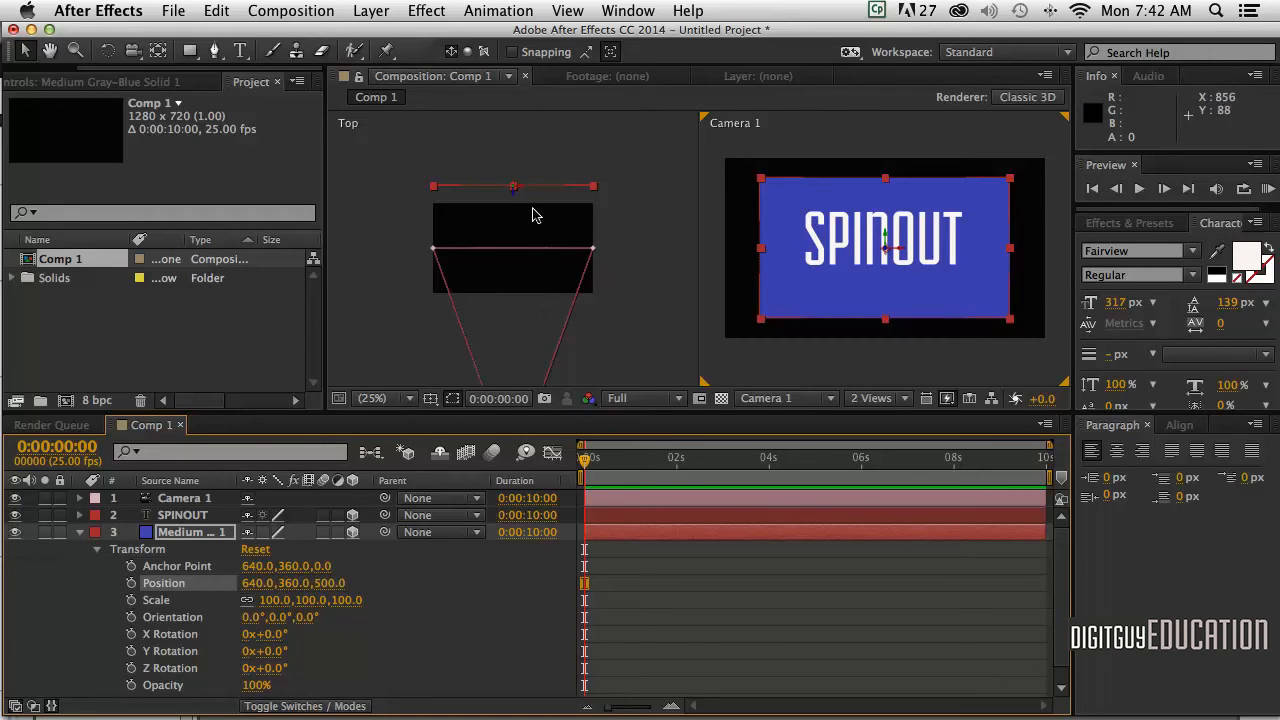
mouse_move(648, 282)
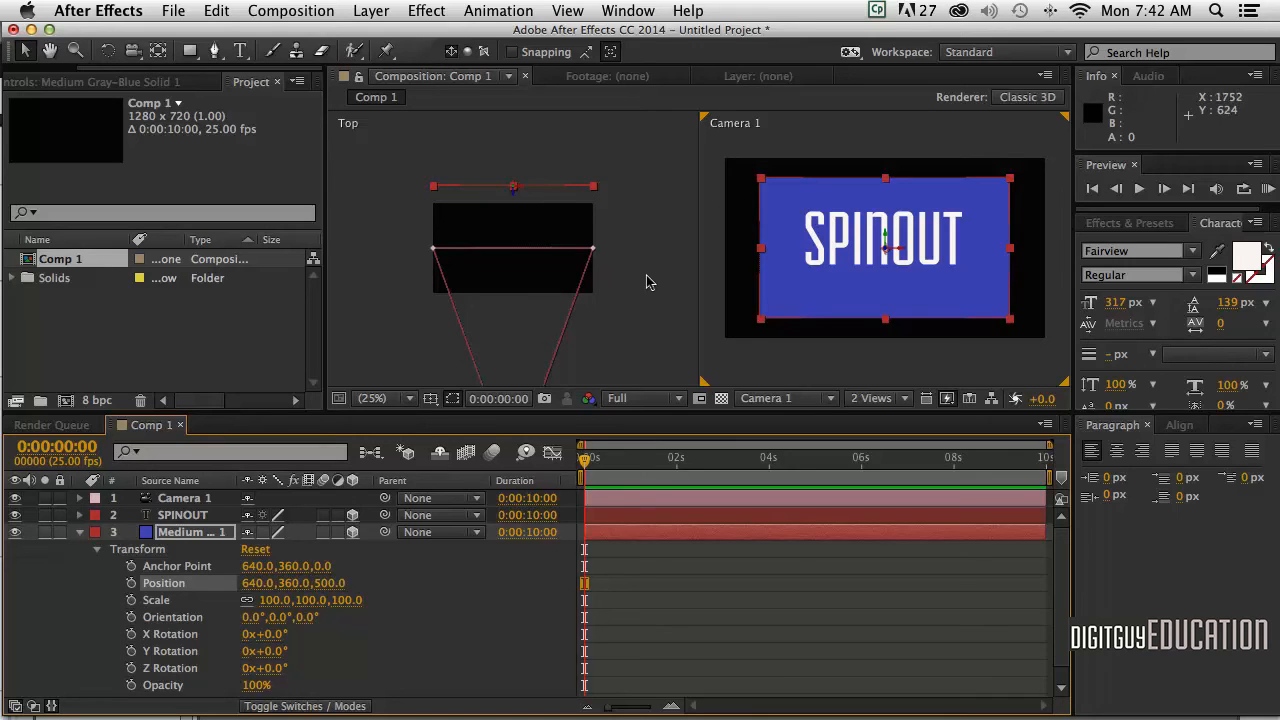
mouse_move(764, 356)
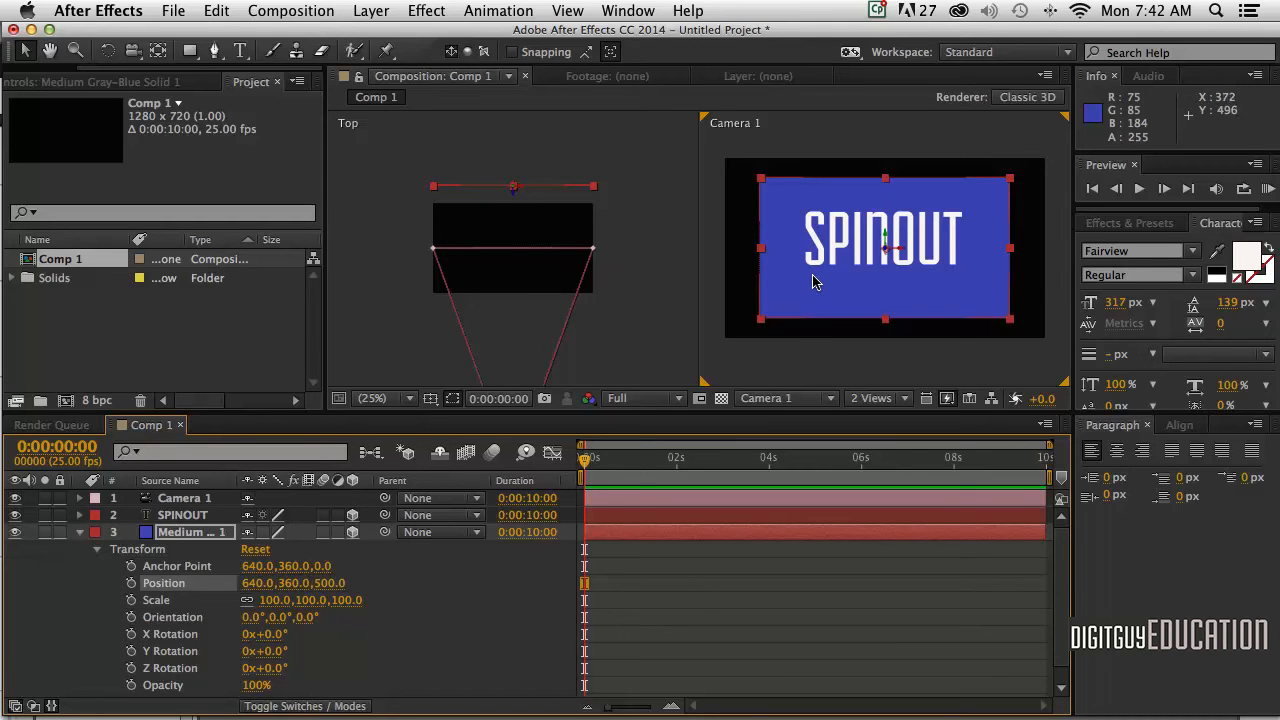
mouse_move(724, 372)
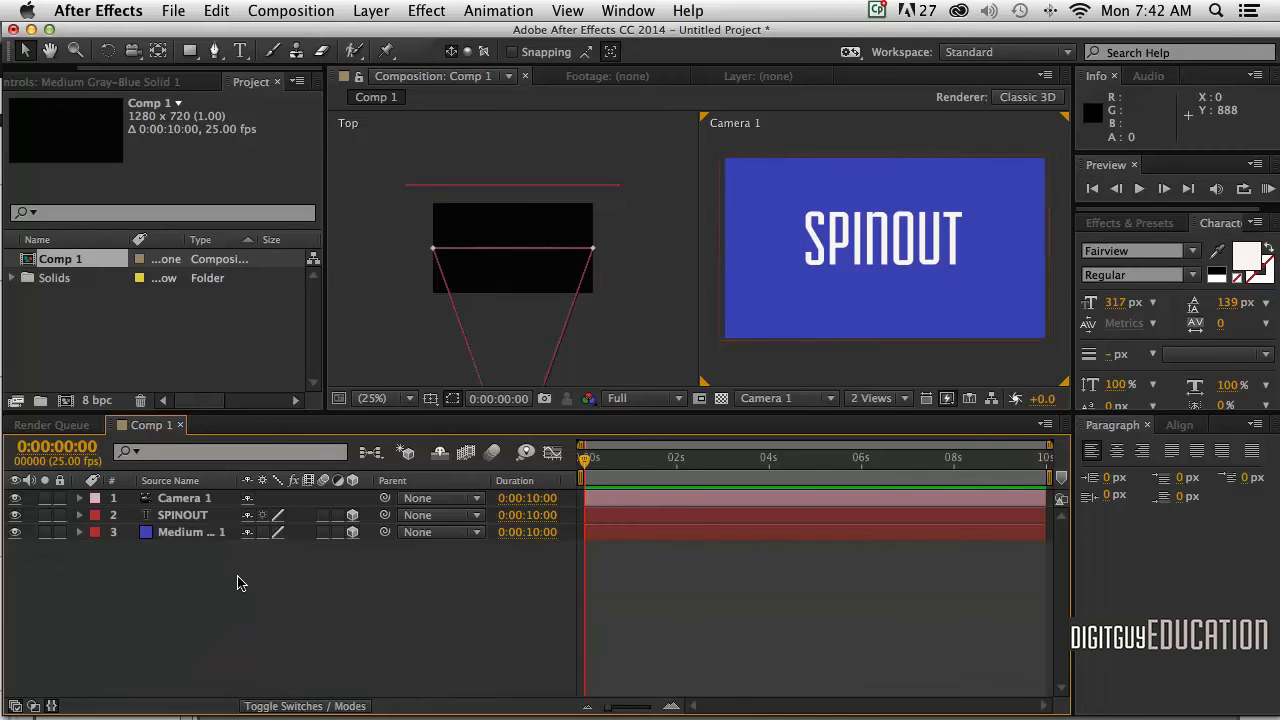
mouse_move(334, 592)
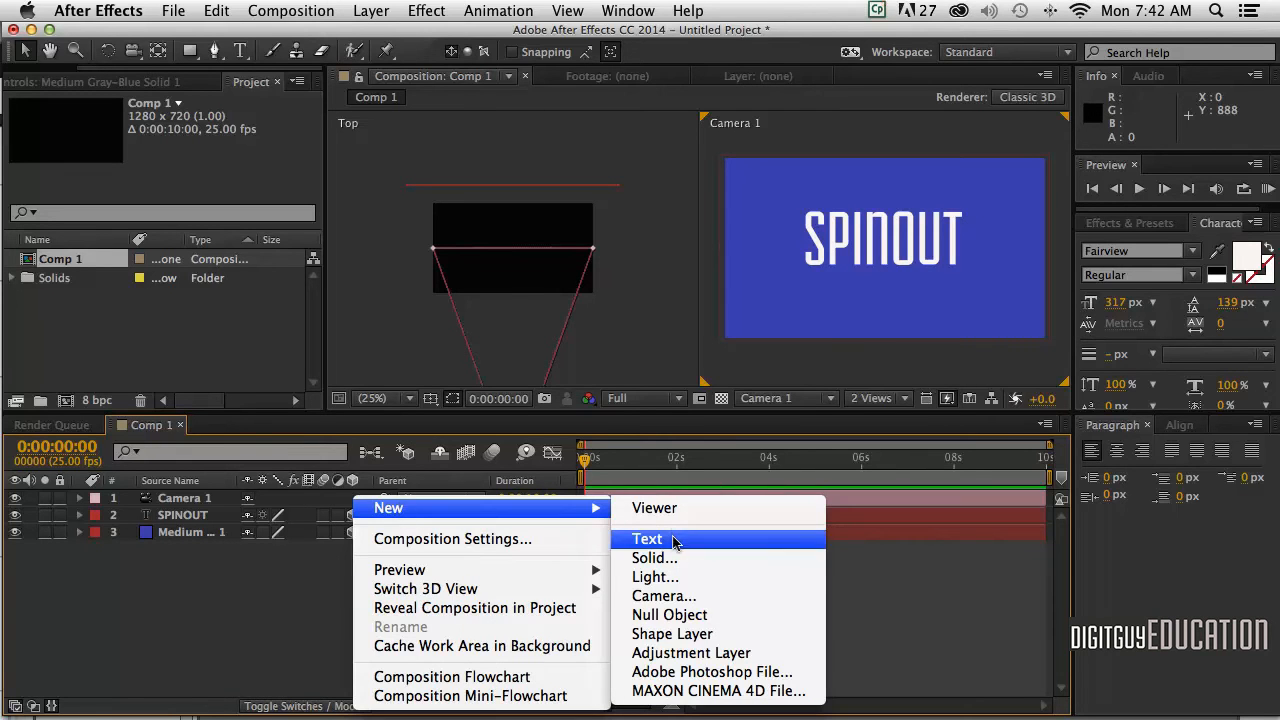
mouse_move(652, 556)
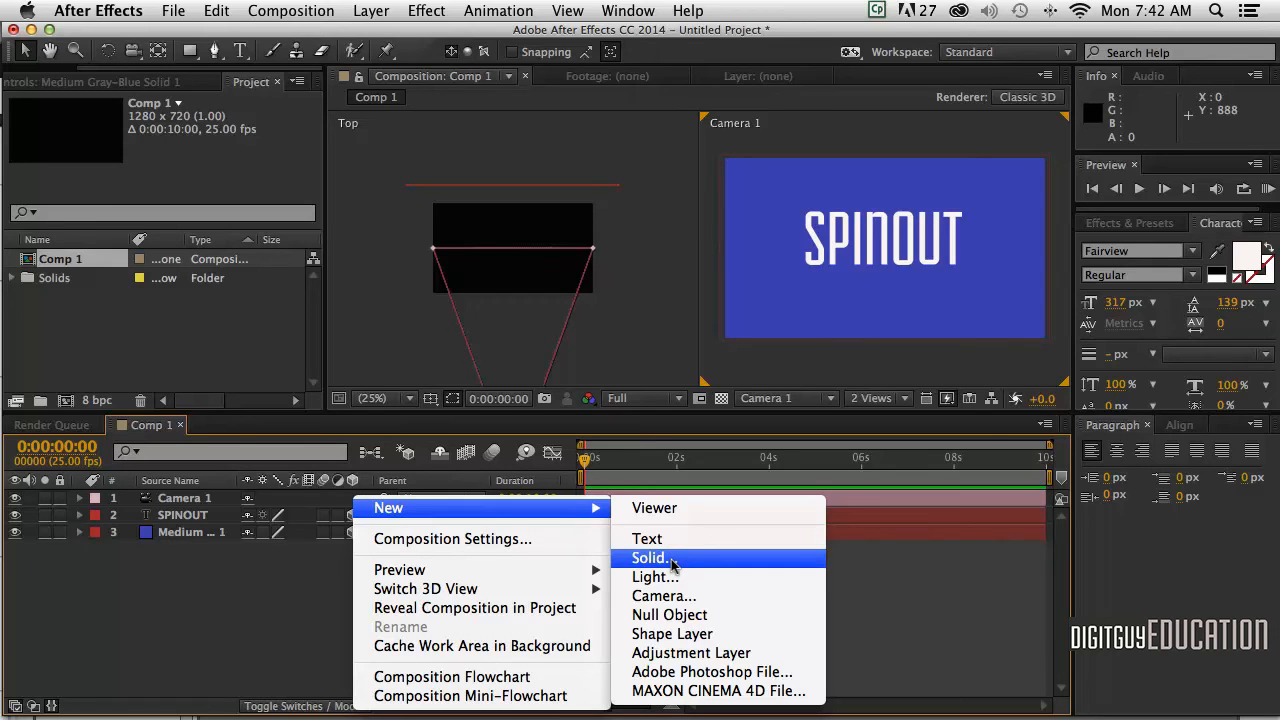
mouse_move(656, 576)
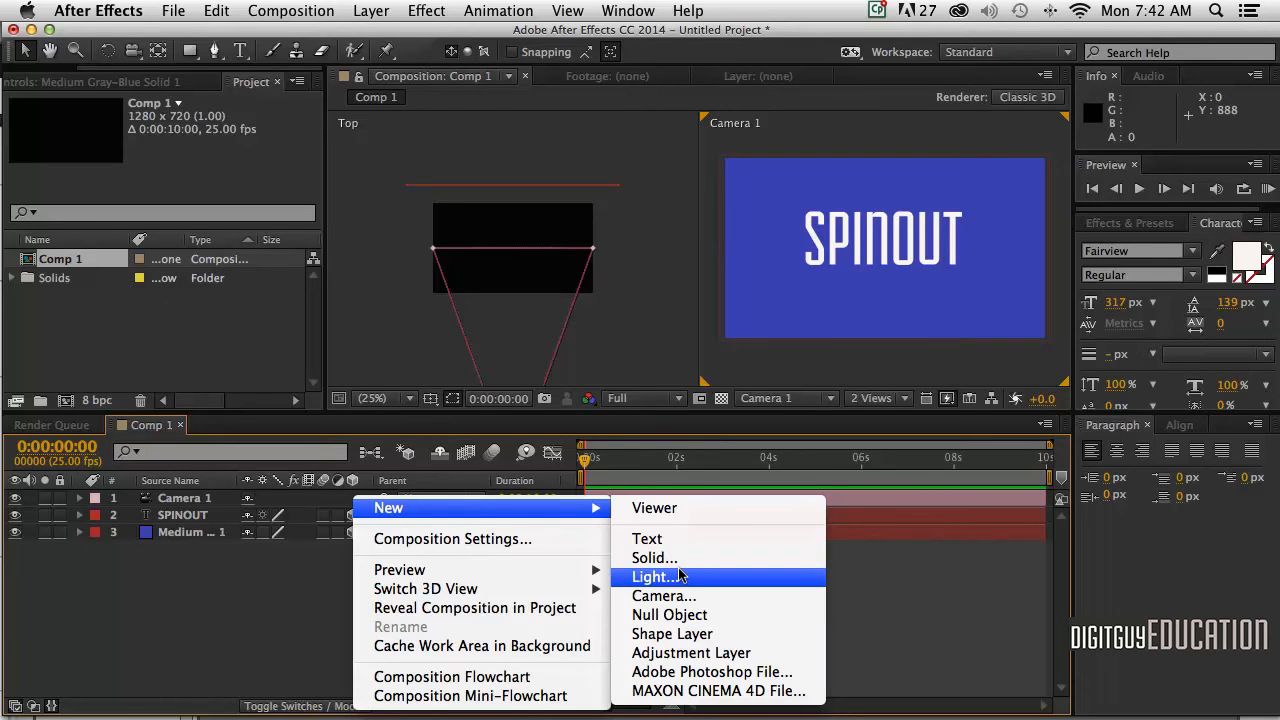
Choose New > Light from the timeline menu to bring up Light Settings.
click(652, 576)
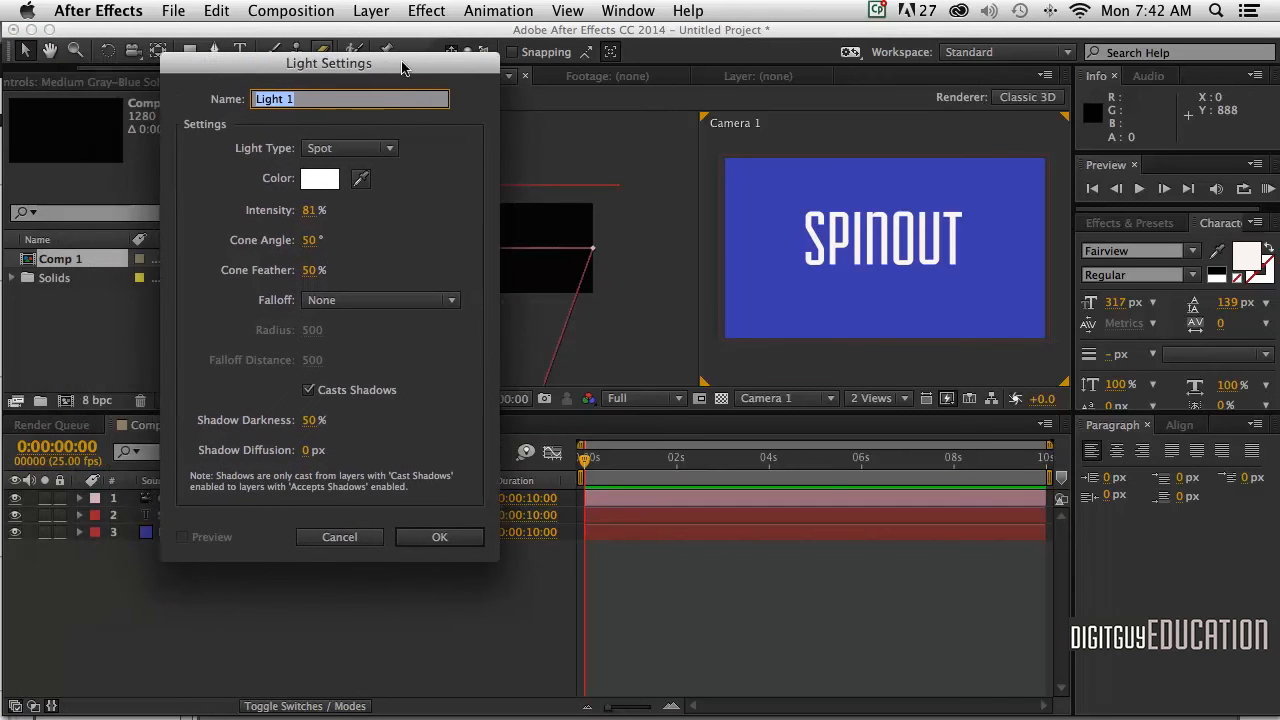
Make Light 1 a spot light with a 79° cone angle and shadows, and confirm it.
click(372, 12)
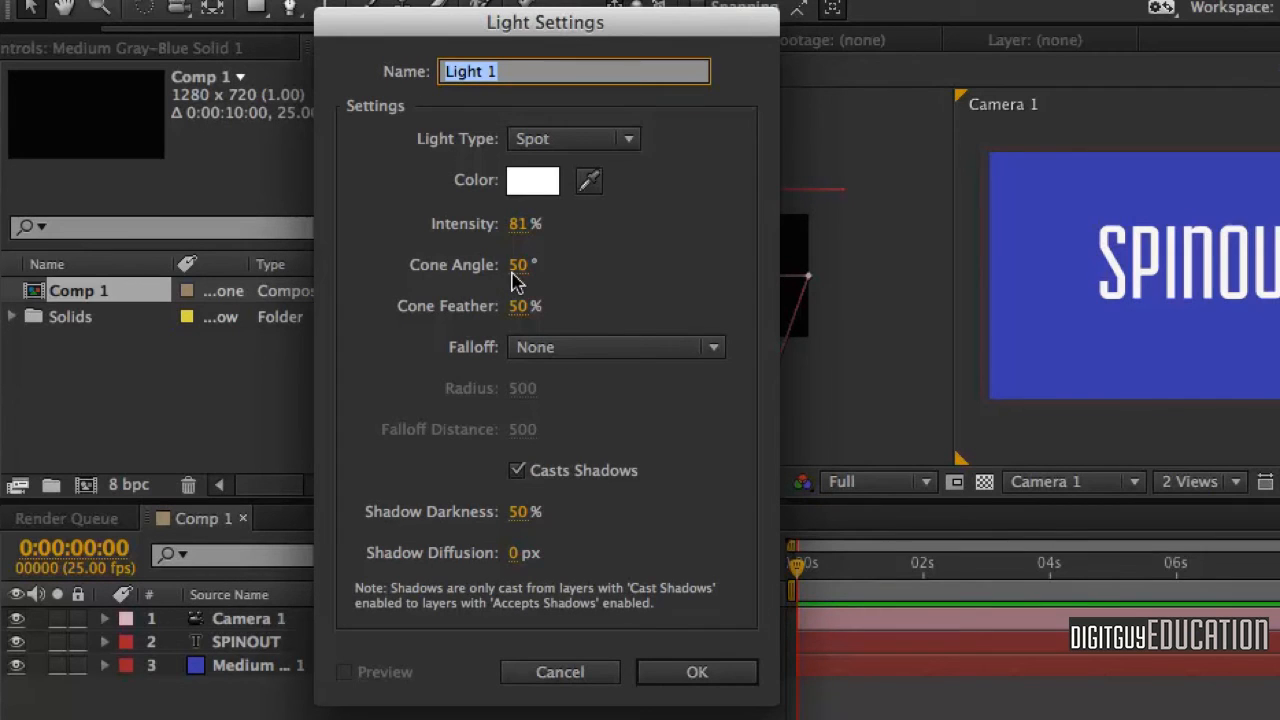
drag(516, 264, 544, 264)
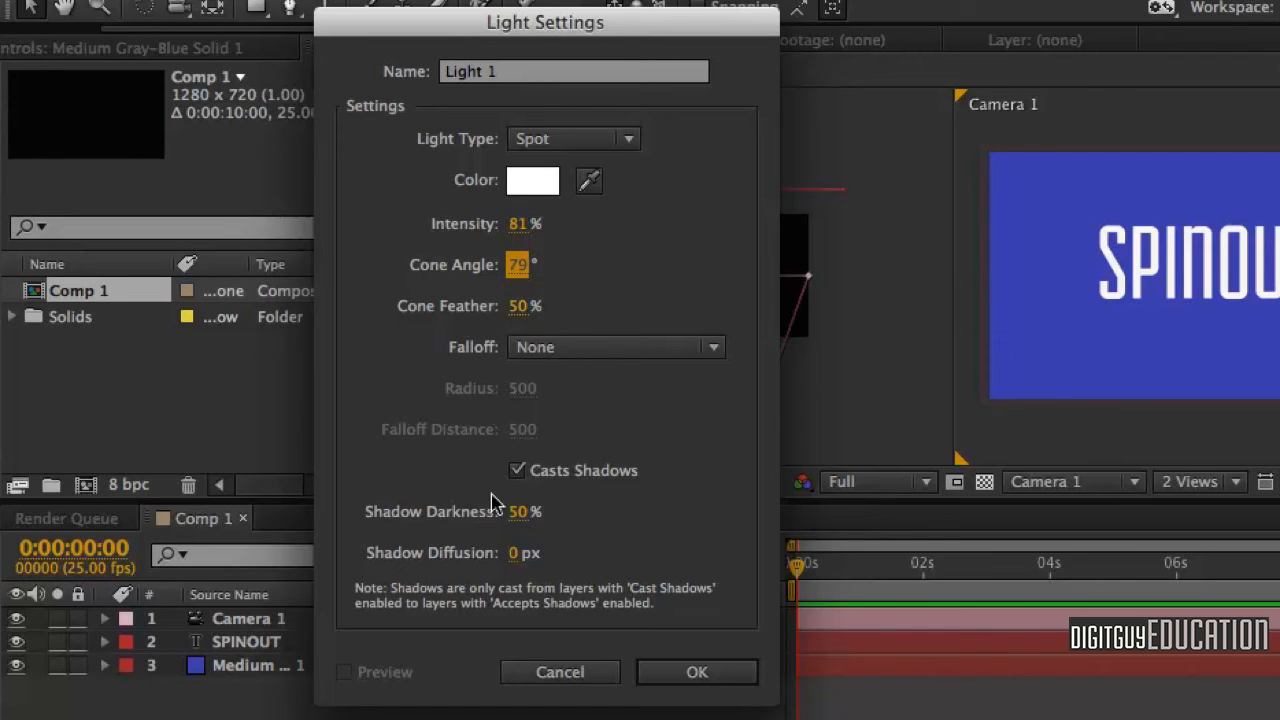
mouse_move(500, 496)
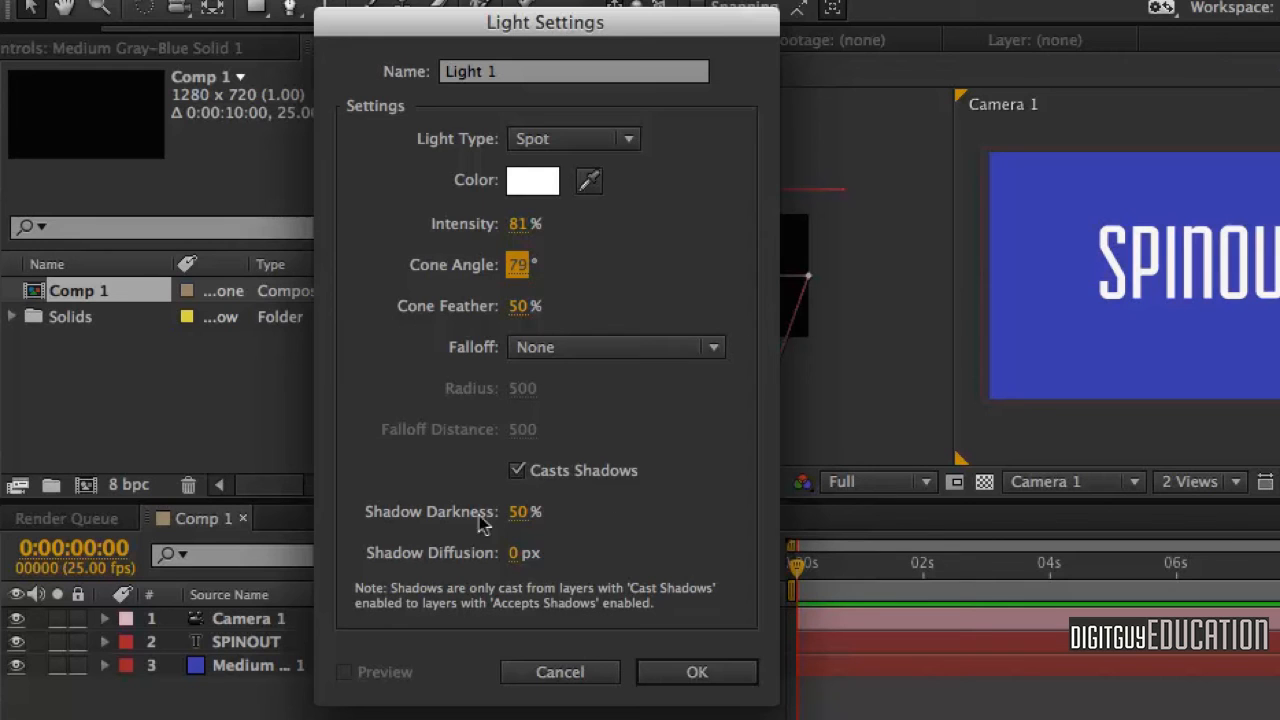
mouse_move(550, 532)
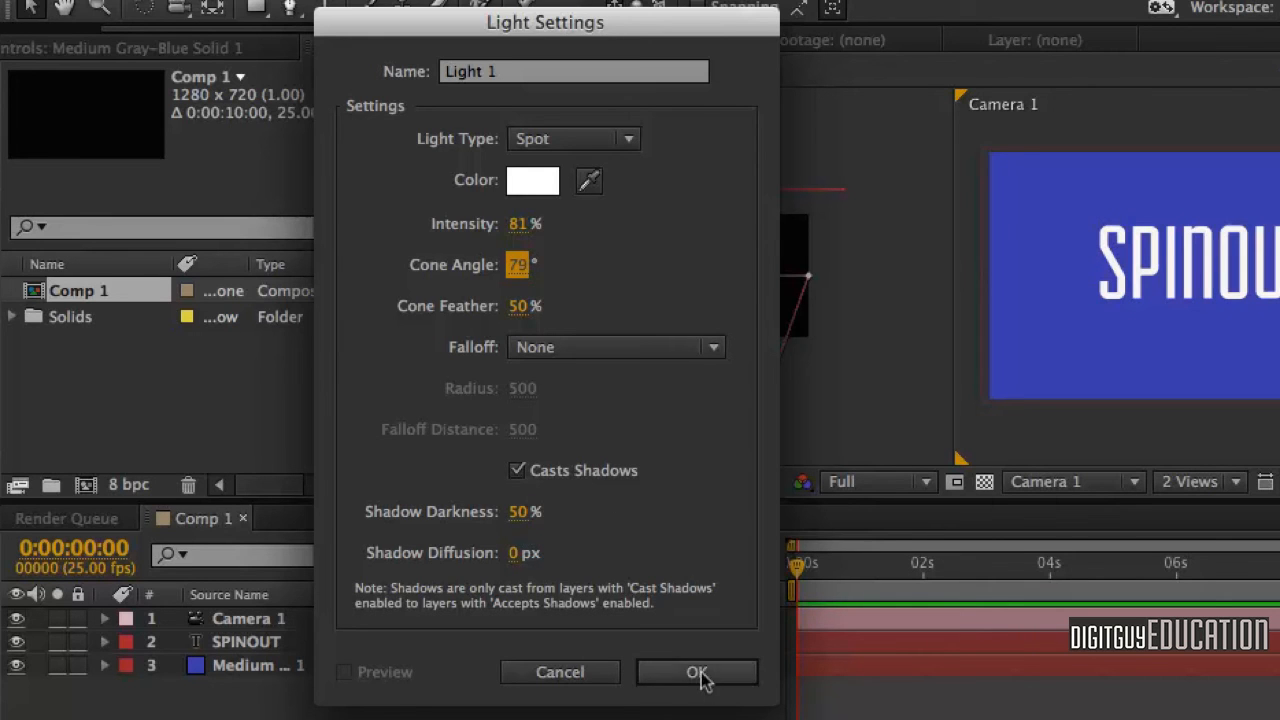
click(696, 672)
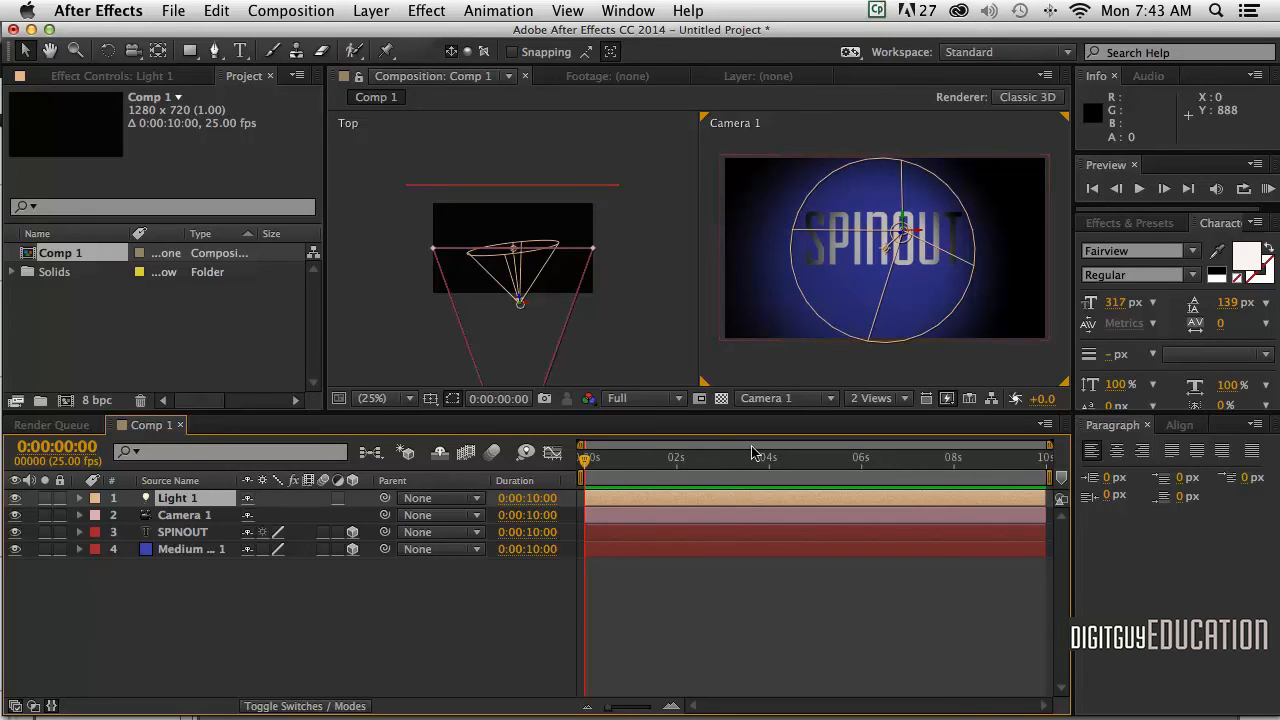
Switch the viewer layout to 1 View through Camera 1, fit magnification, and select the SPINOUT layer.
click(872, 398)
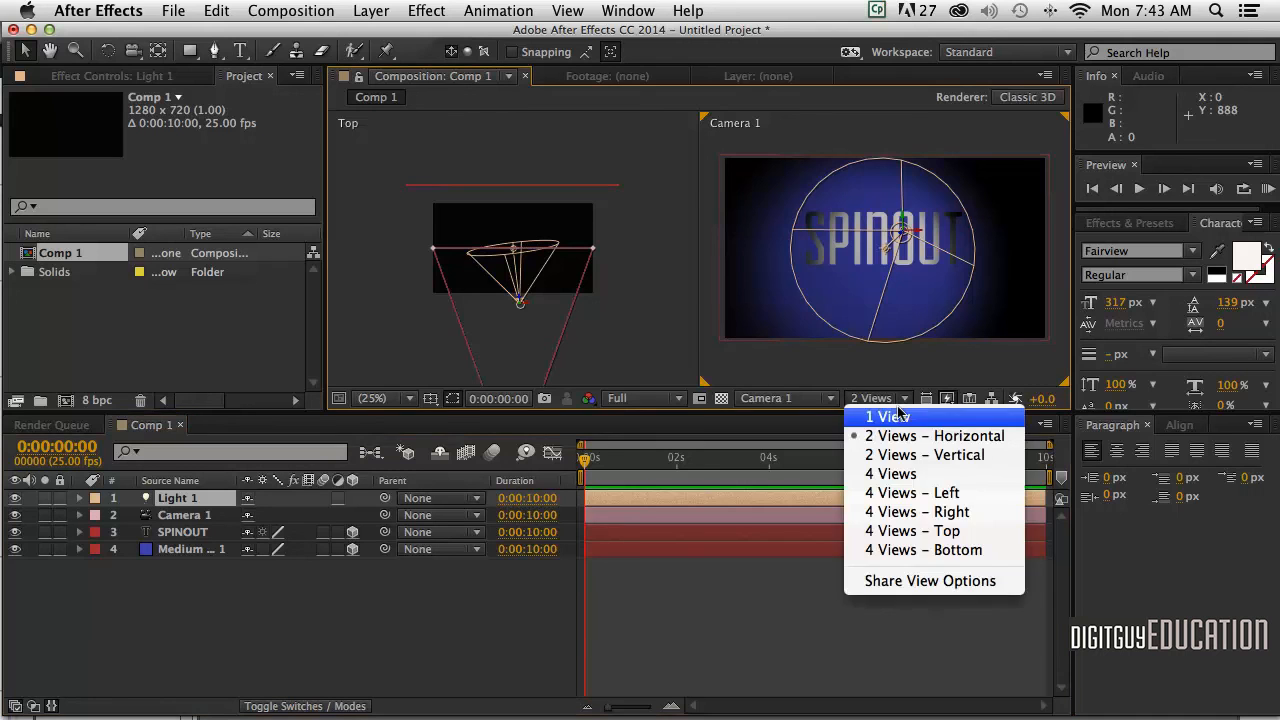
click(886, 416)
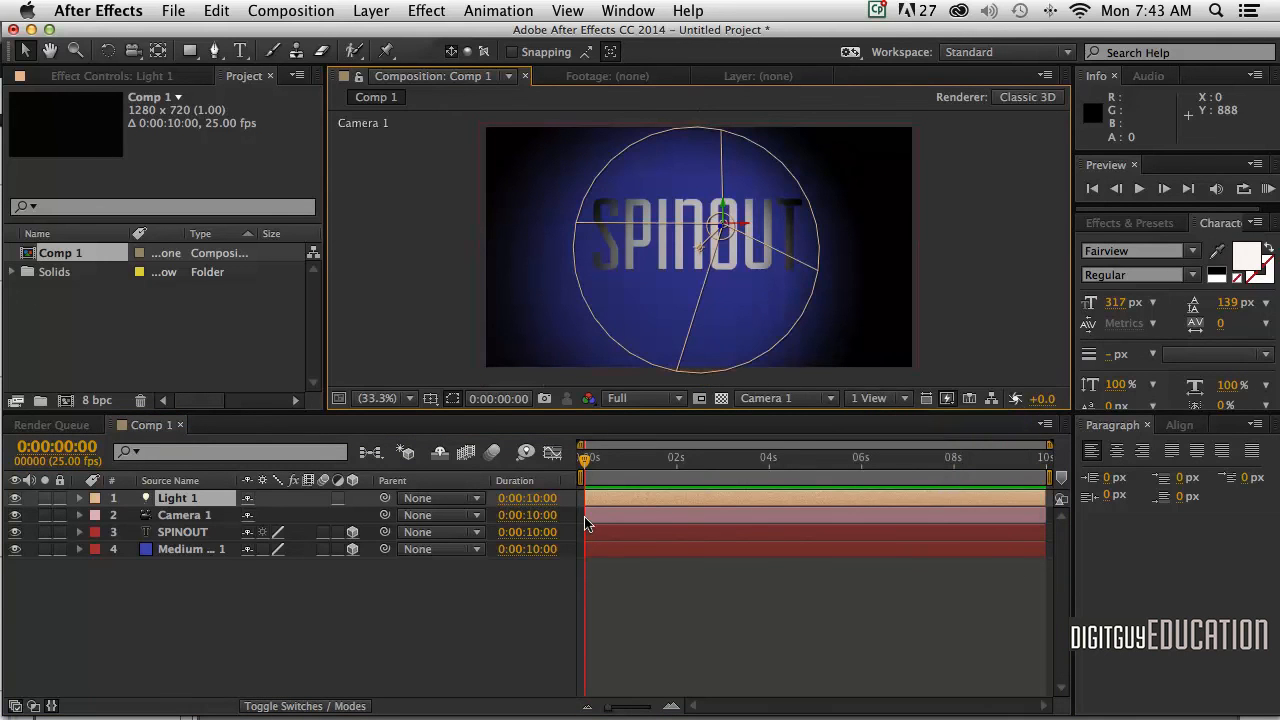
mouse_move(408, 378)
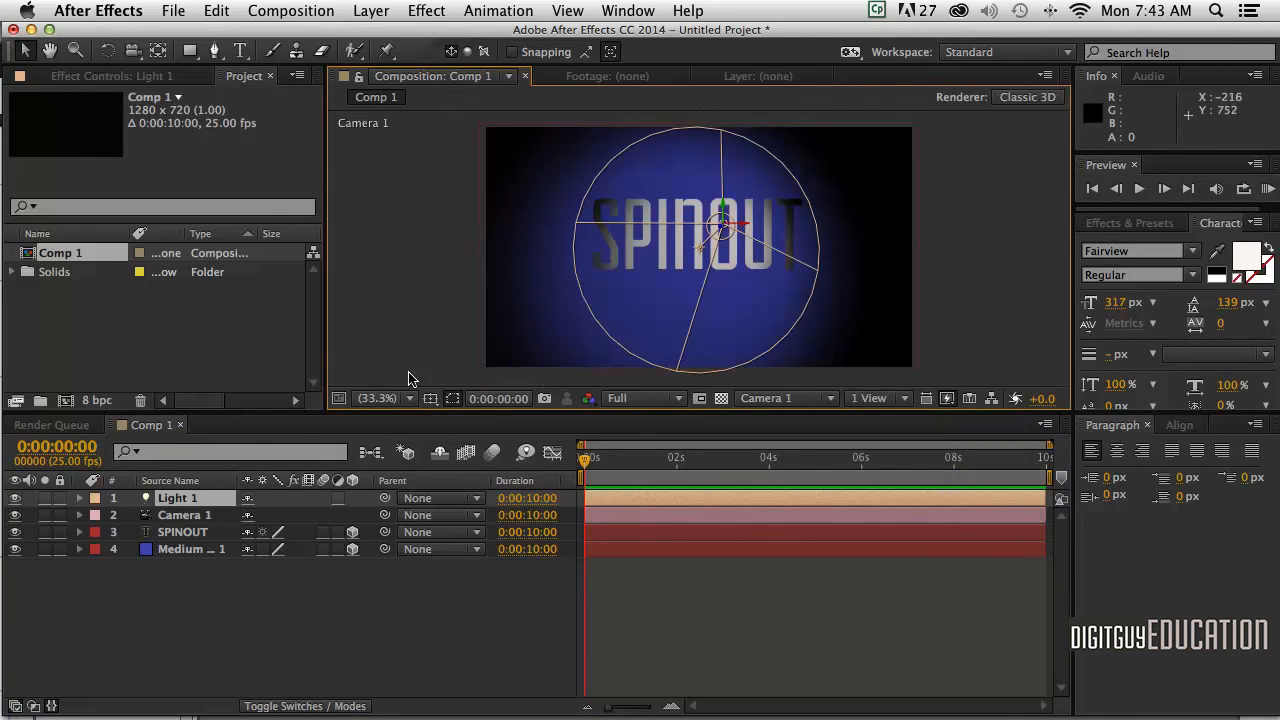
click(384, 398)
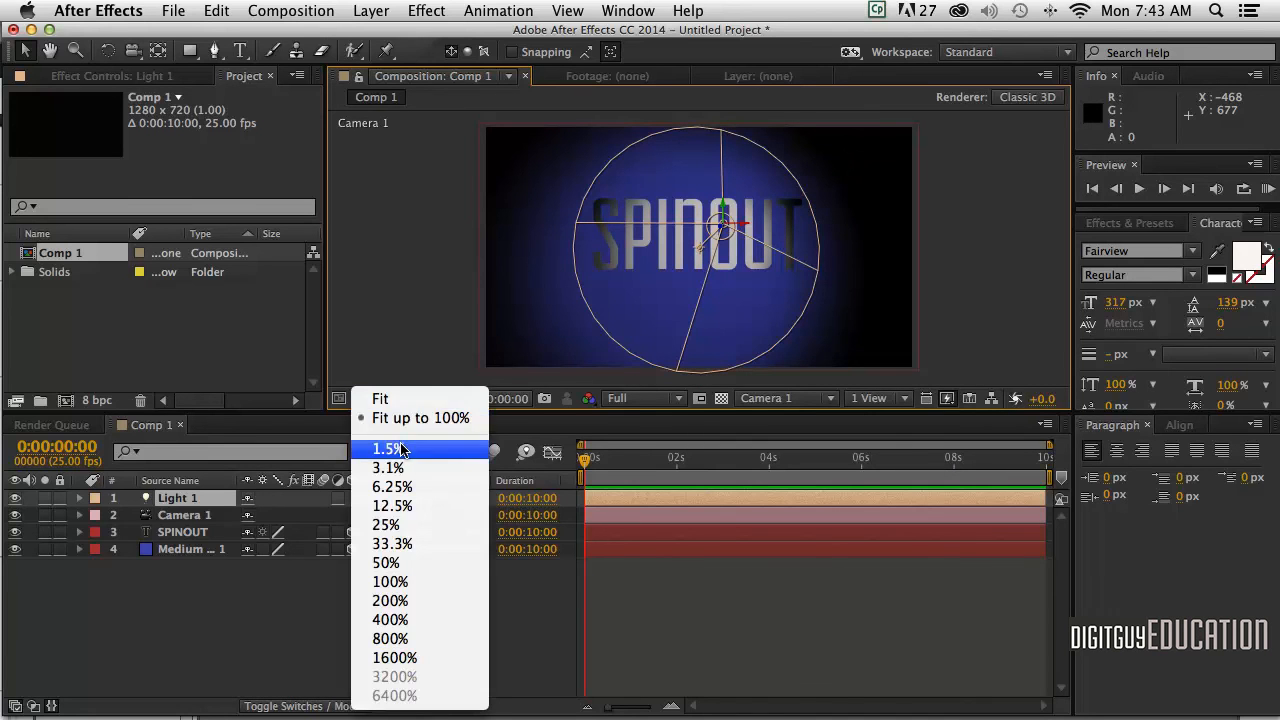
click(392, 544)
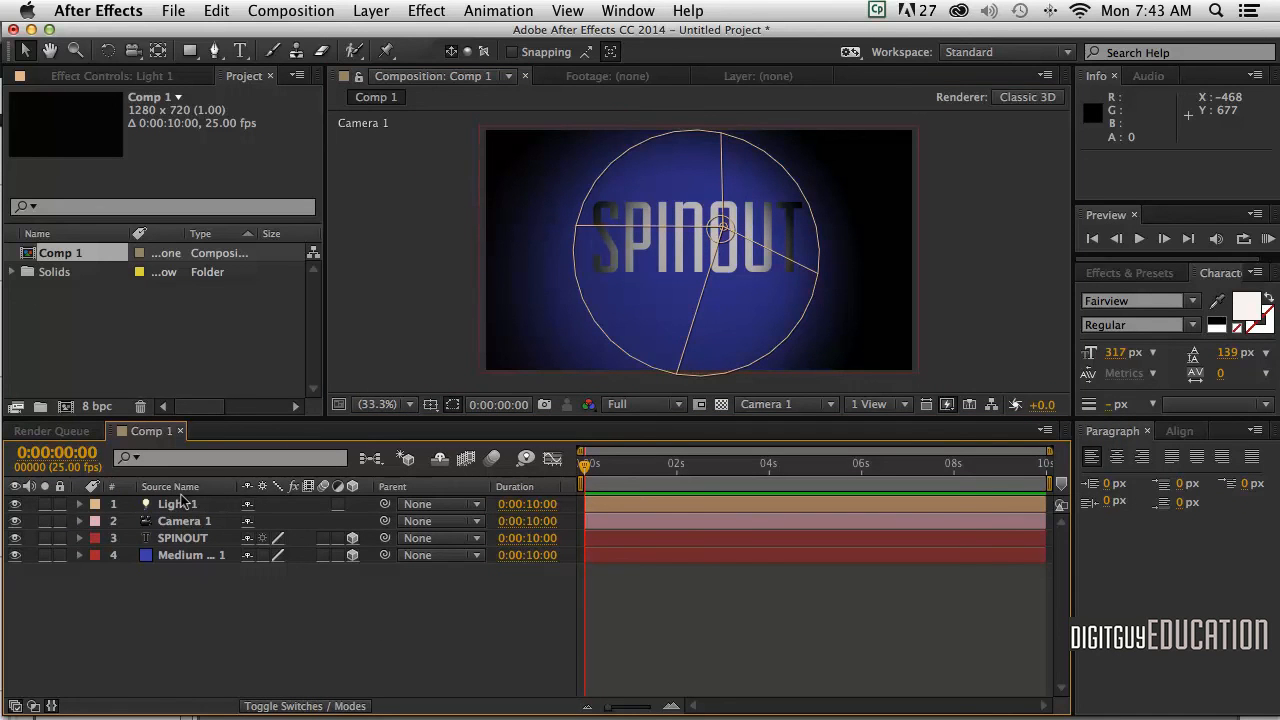
mouse_move(504, 456)
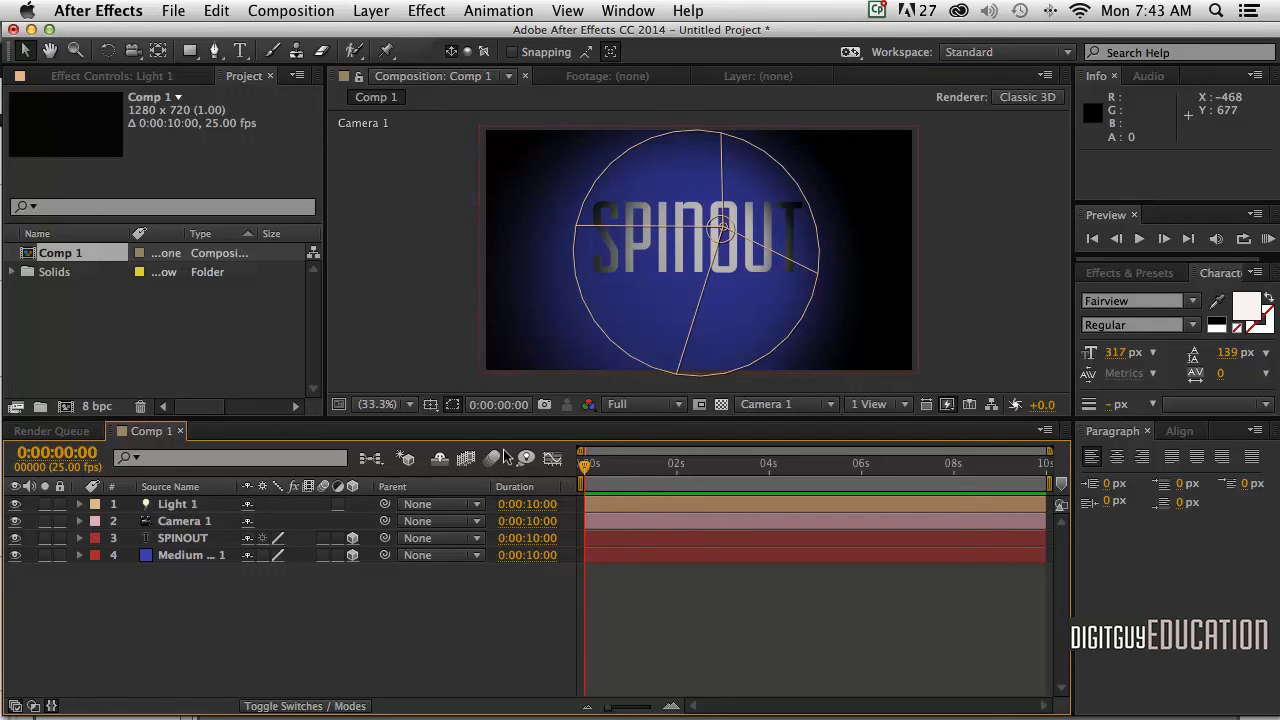
click(184, 538)
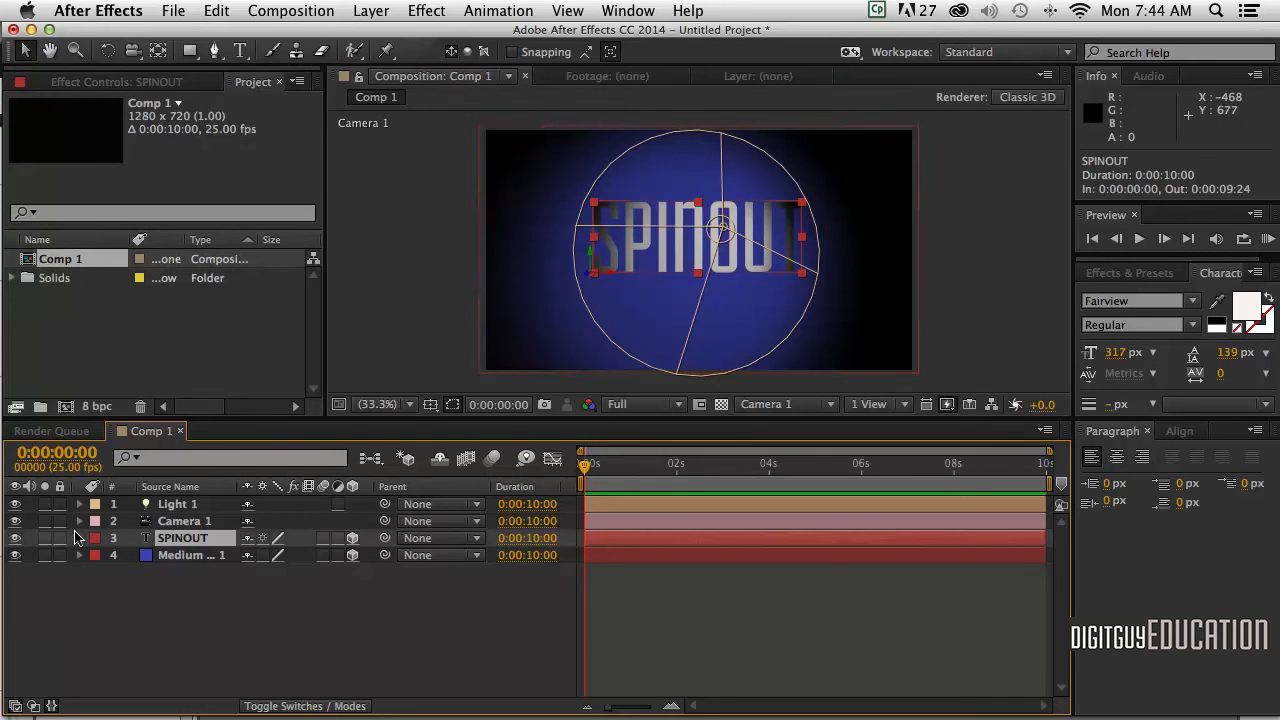
Turn Casts Shadows On in SPINOUT's Material Options, then select Light 1.
click(80, 538)
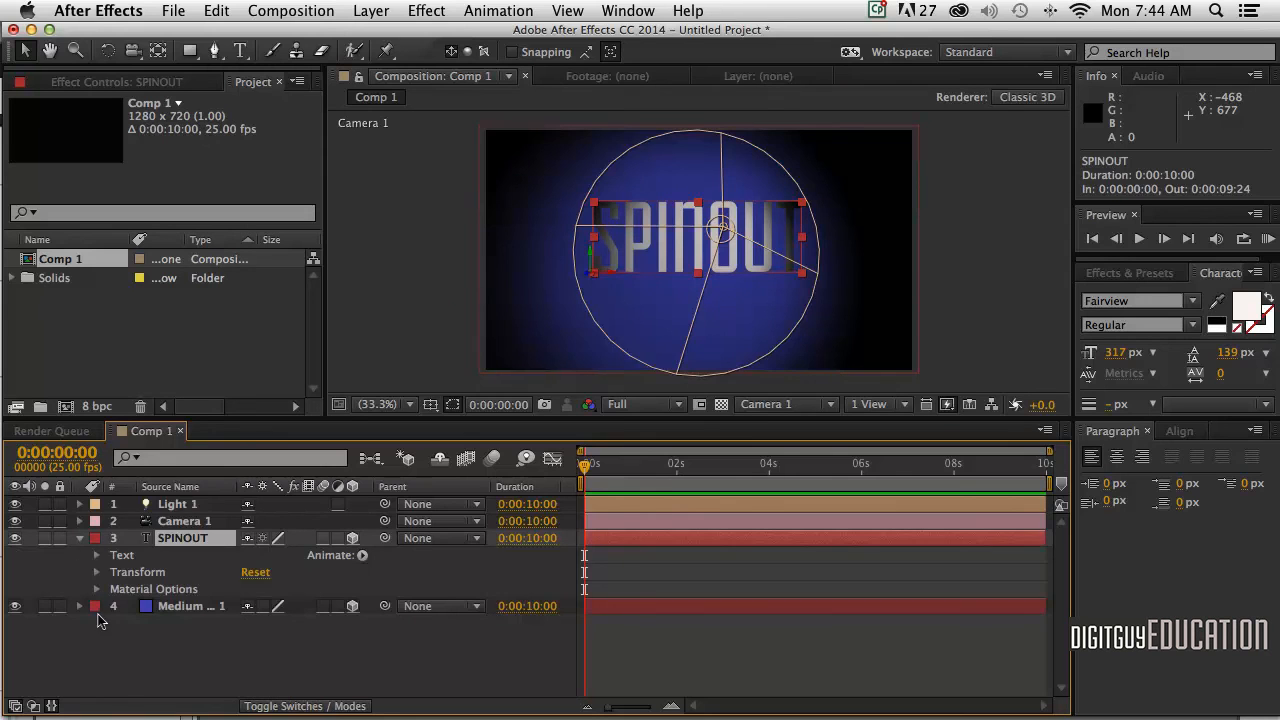
click(96, 588)
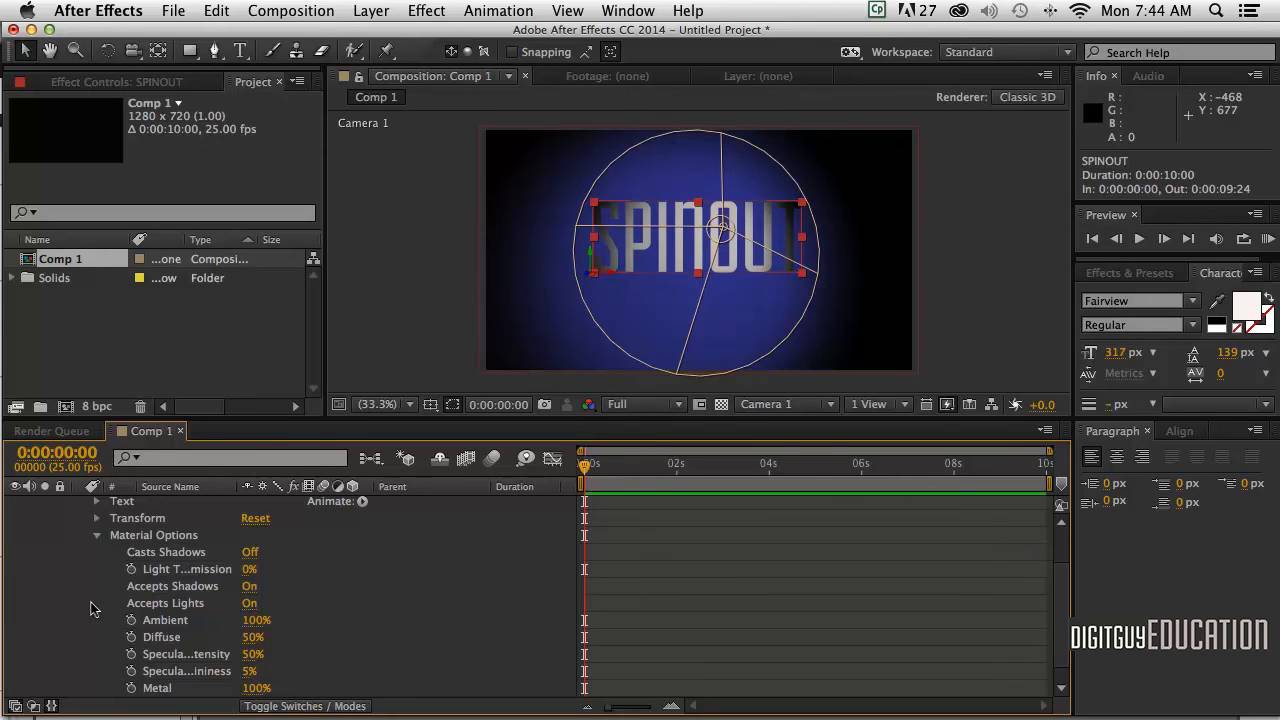
mouse_move(218, 552)
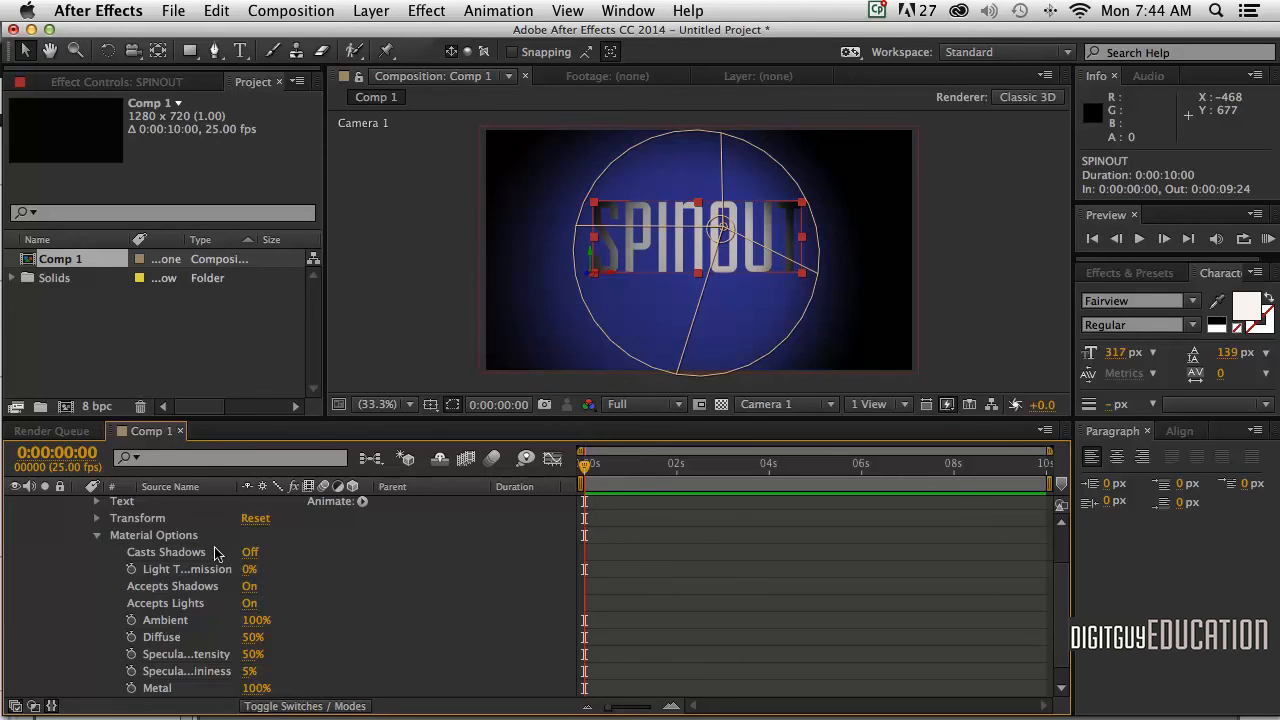
click(250, 552)
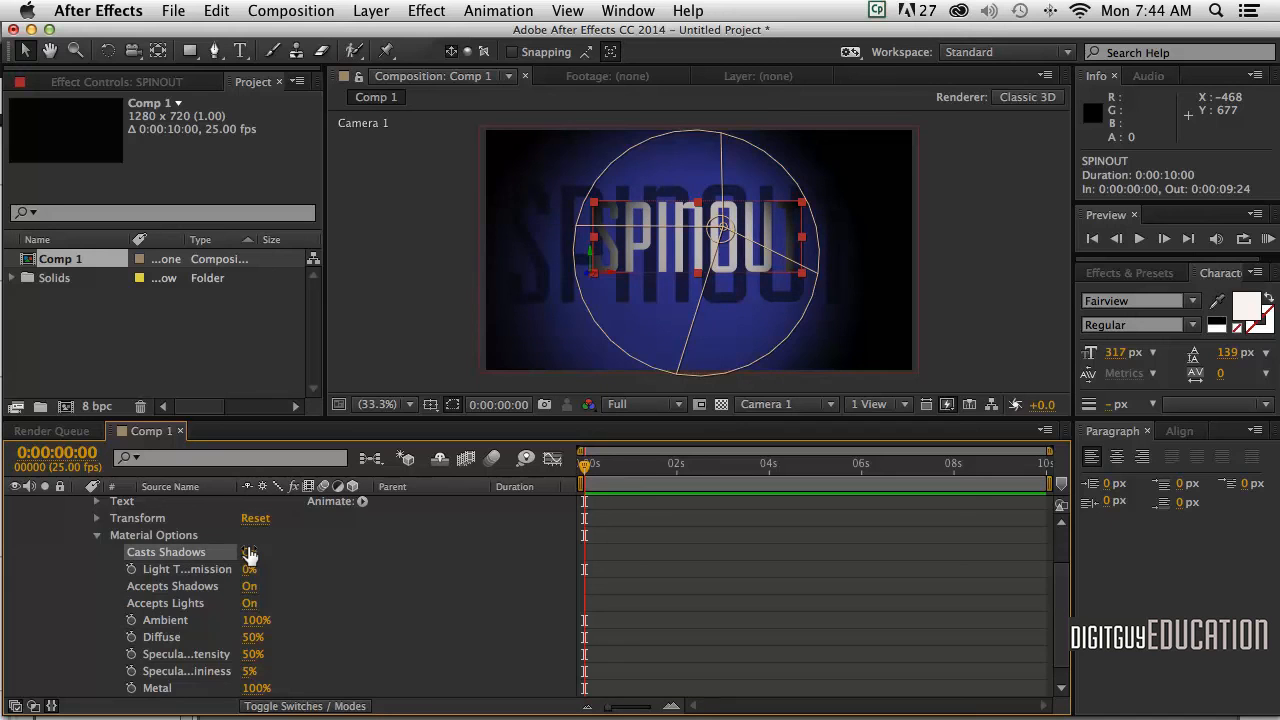
click(248, 552)
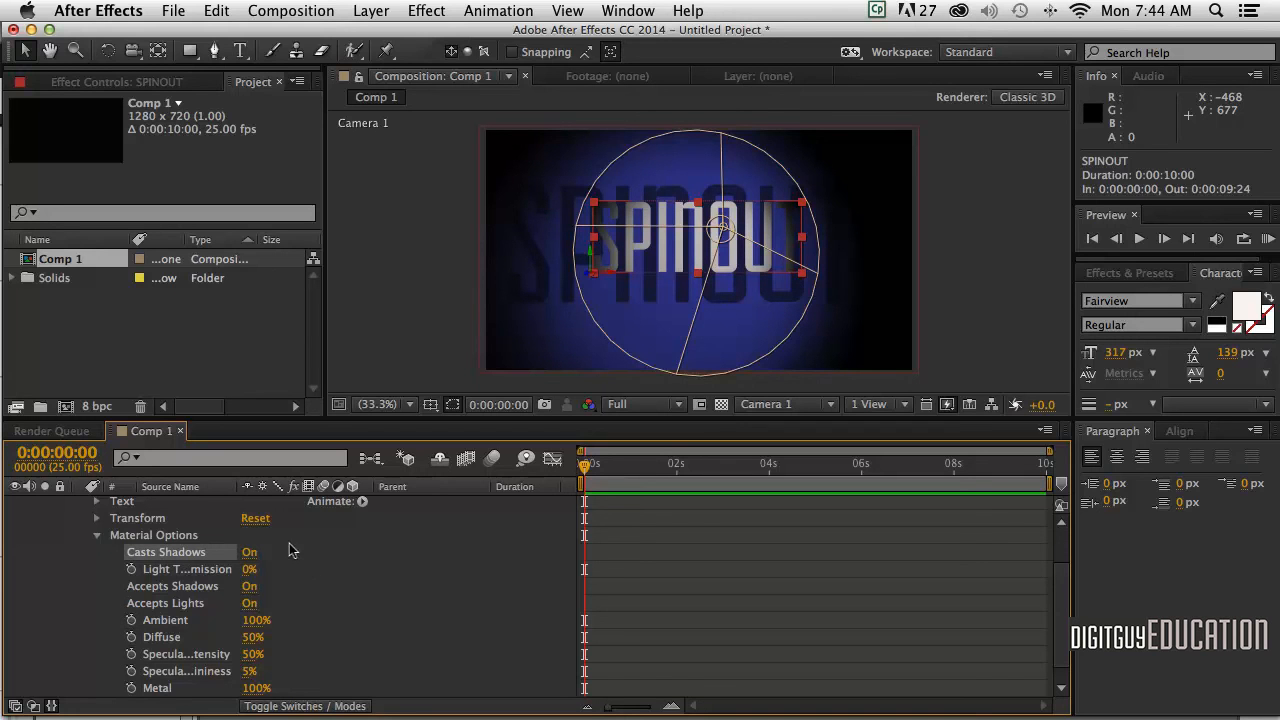
mouse_move(336, 550)
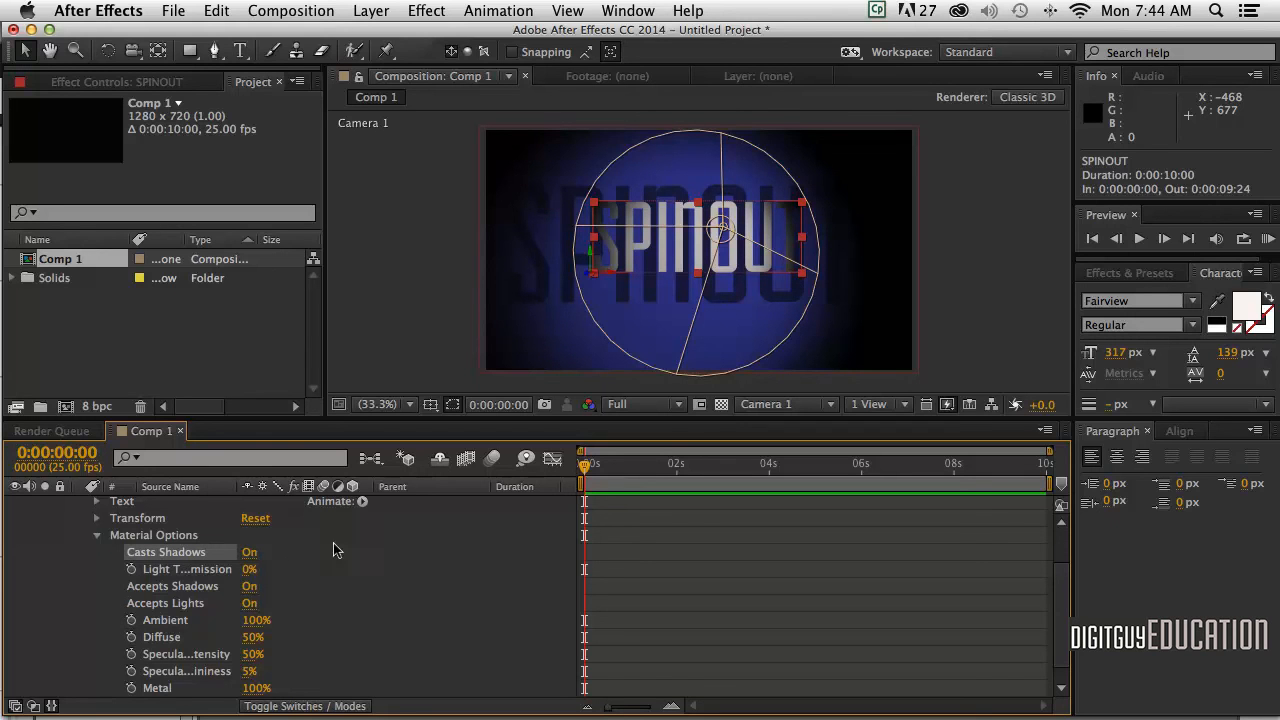
mouse_move(296, 598)
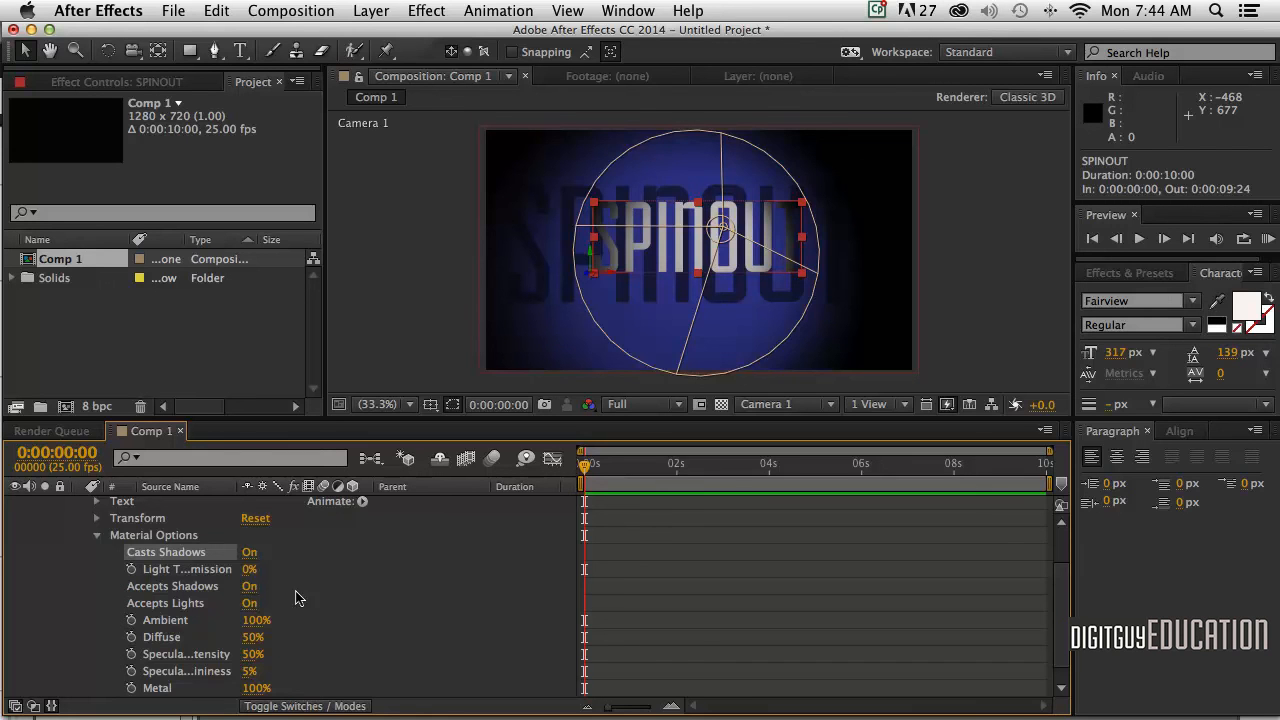
mouse_move(278, 636)
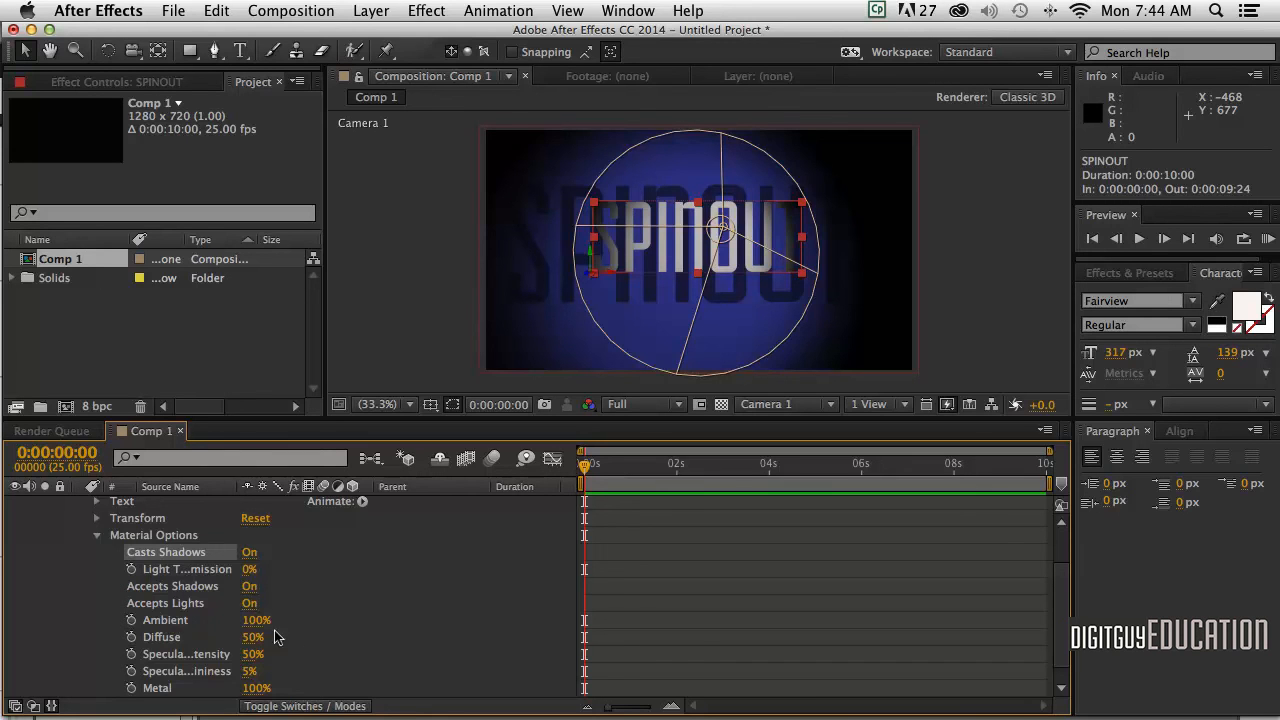
mouse_move(350, 584)
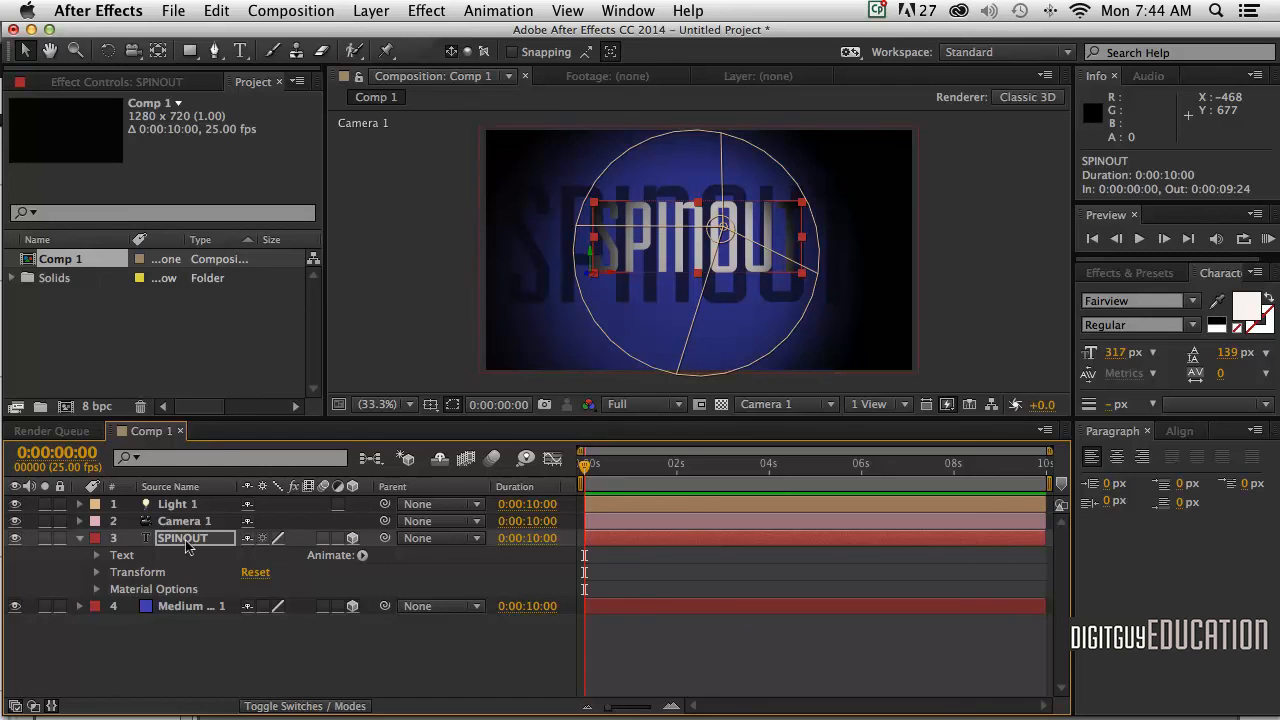
click(176, 504)
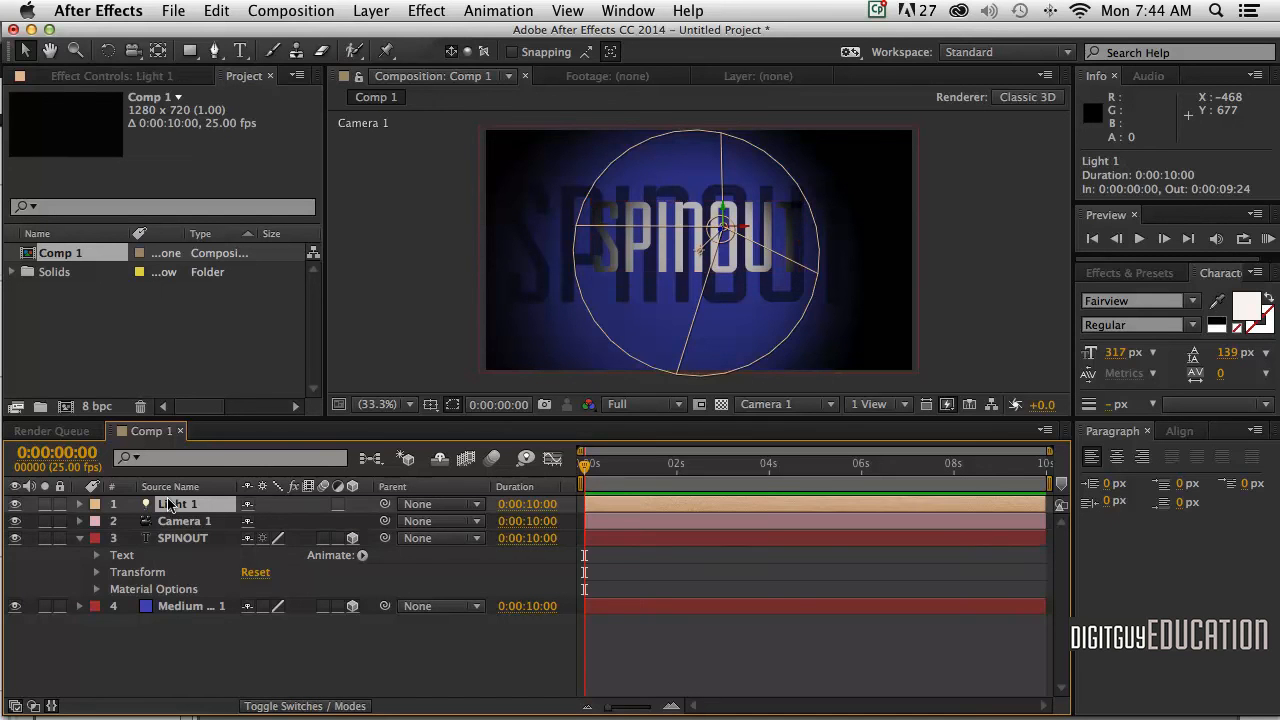
In Light 1's settings, lower Shadow Darkness to about 23% and confirm.
double_click(178, 504)
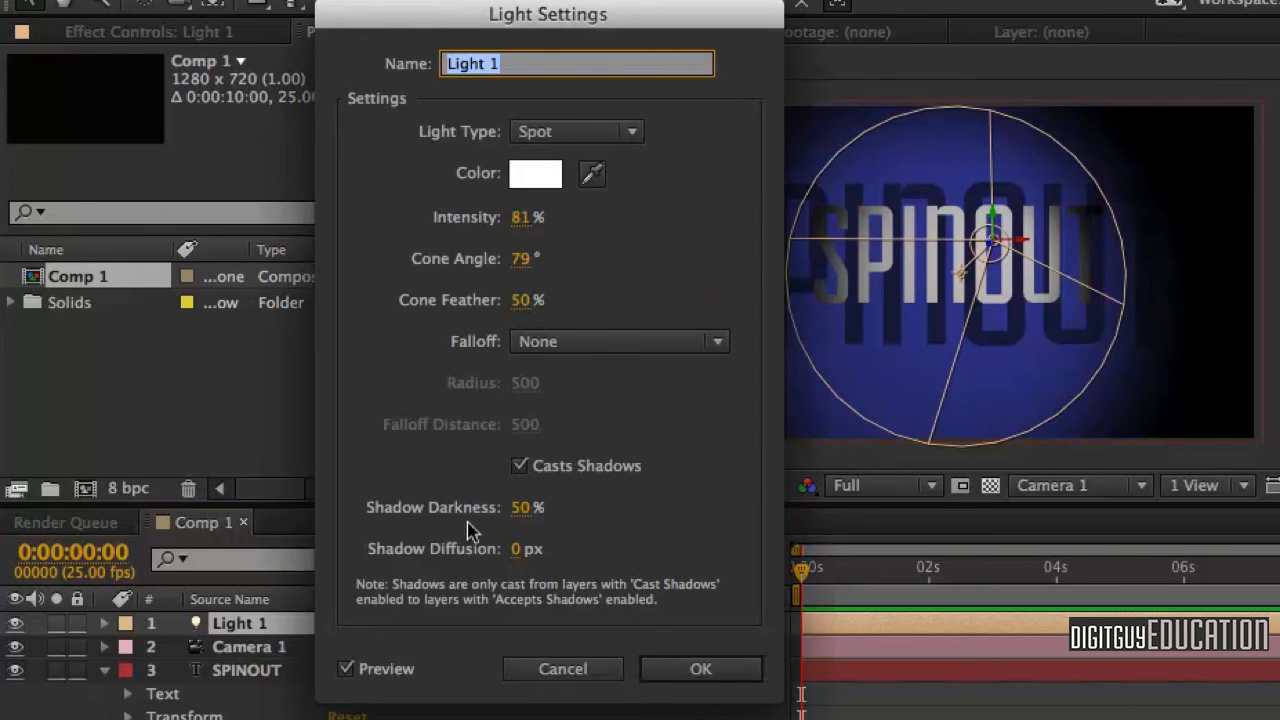
drag(520, 508, 498, 508)
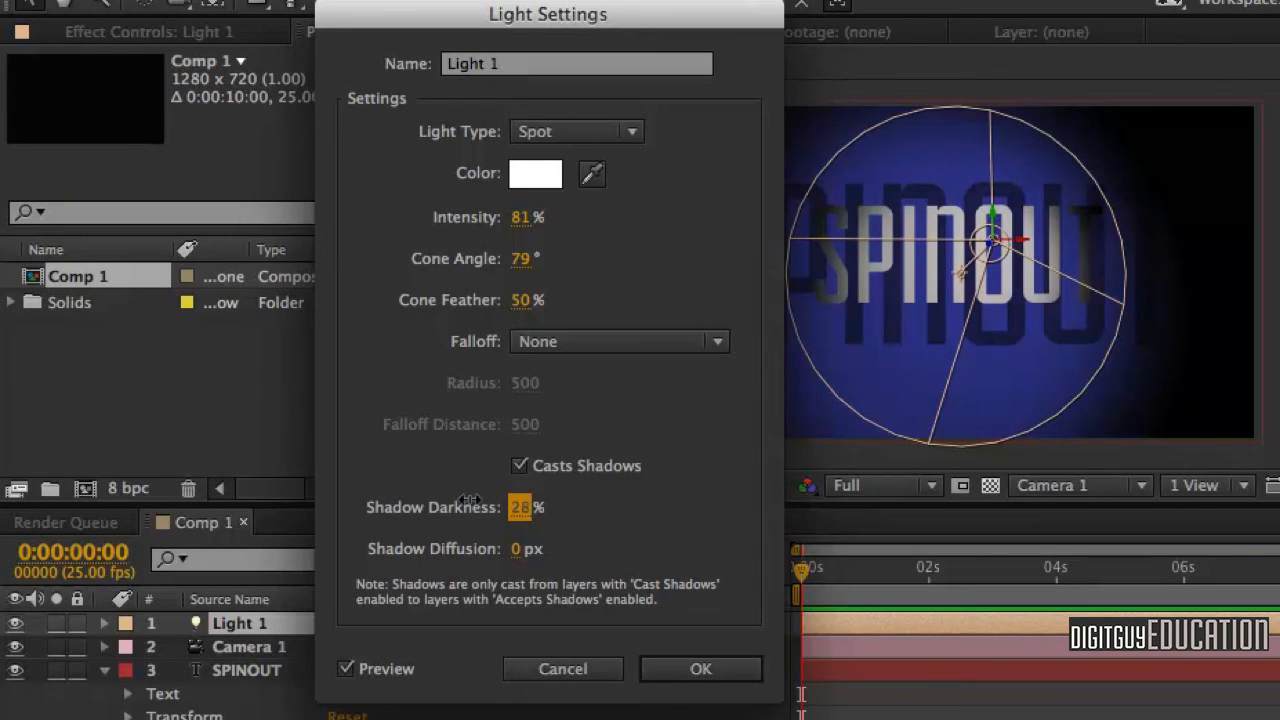
drag(520, 508, 530, 508)
text(23)
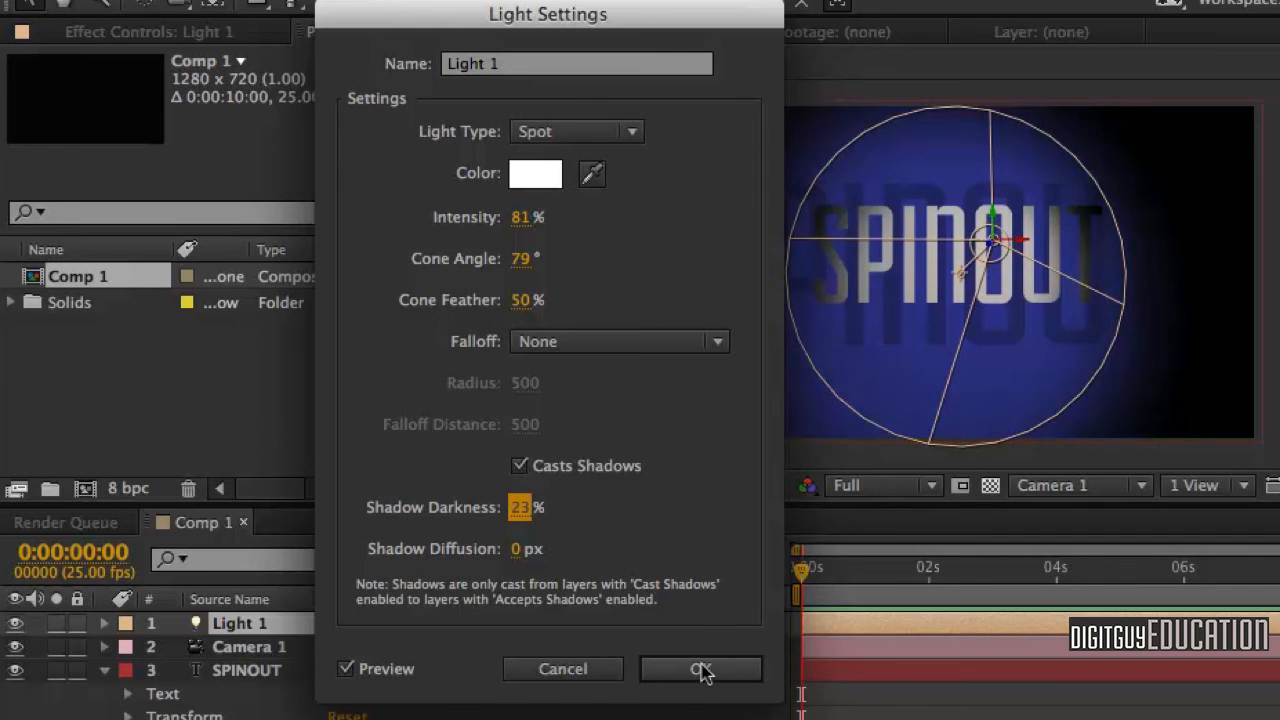
click(700, 668)
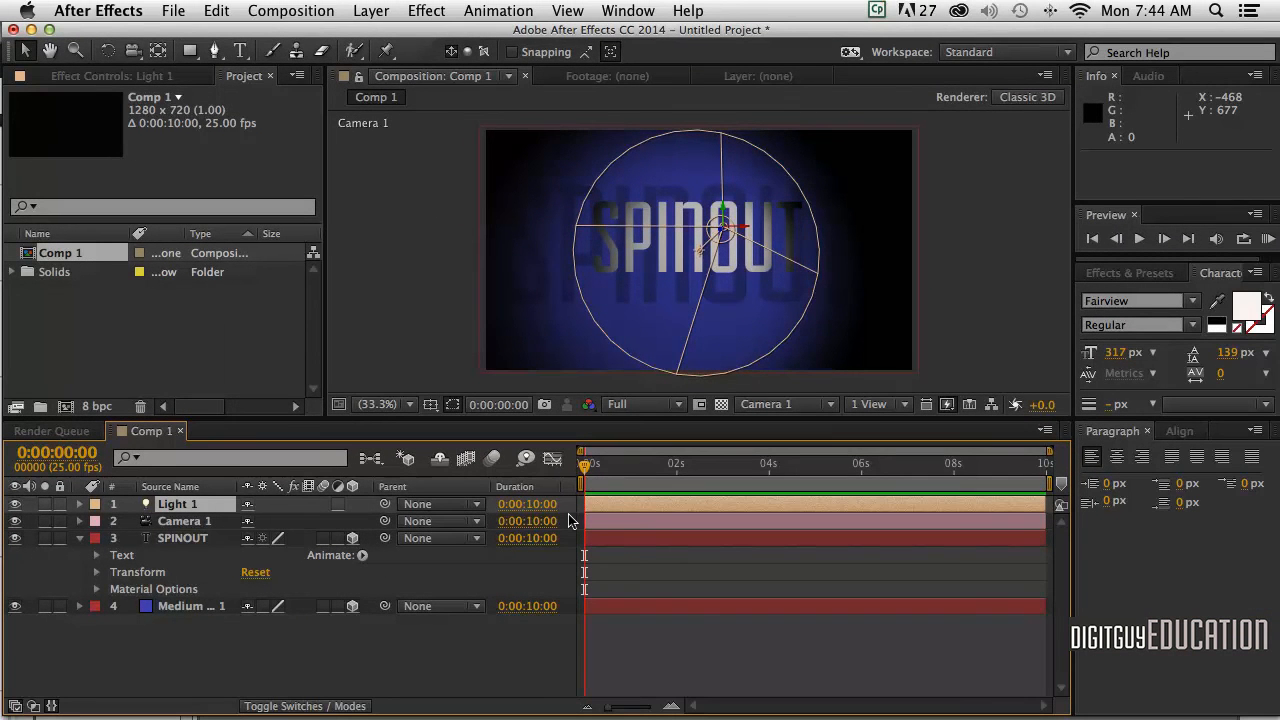